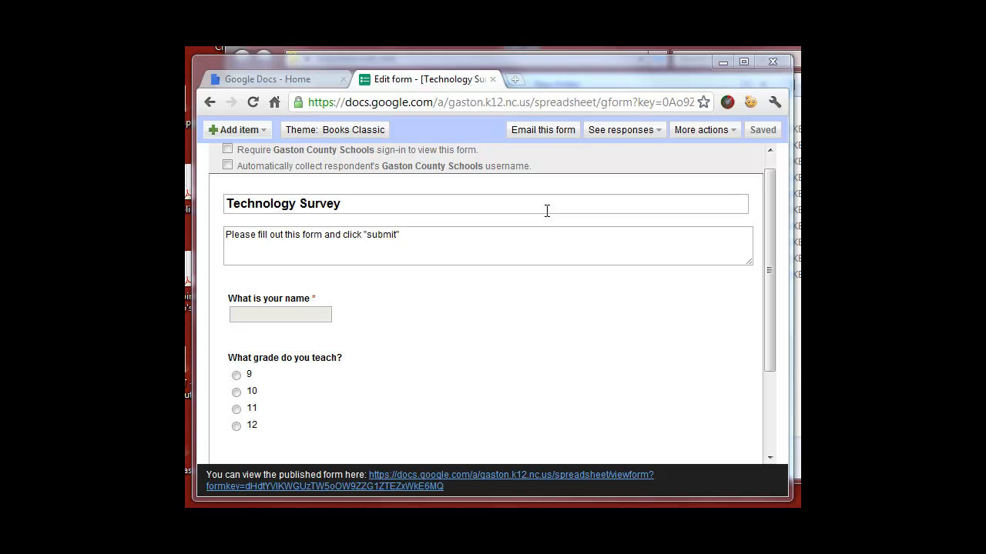
{"action": "mouse_move", "coordinate": [321, 260]}
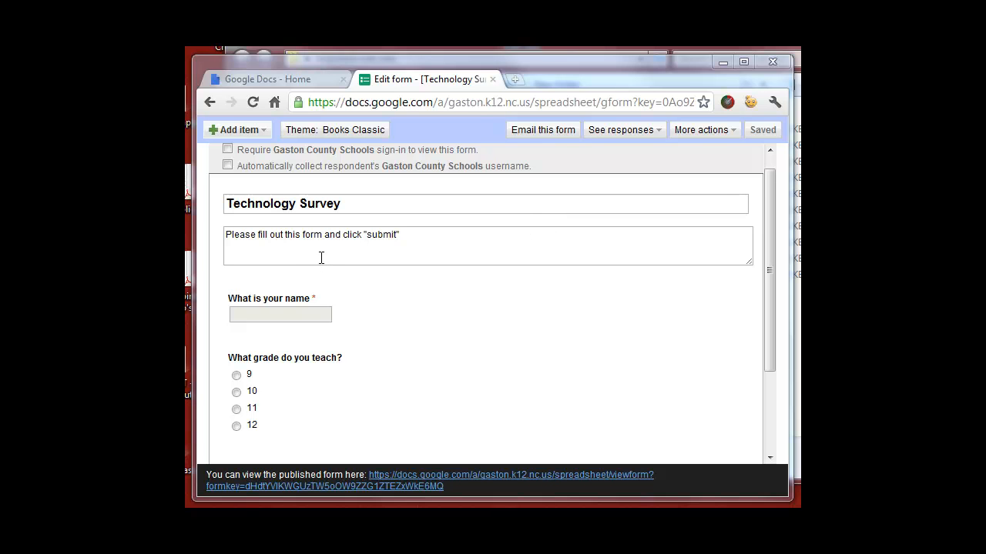
{"action": "mouse_move", "coordinate": [446, 241]}
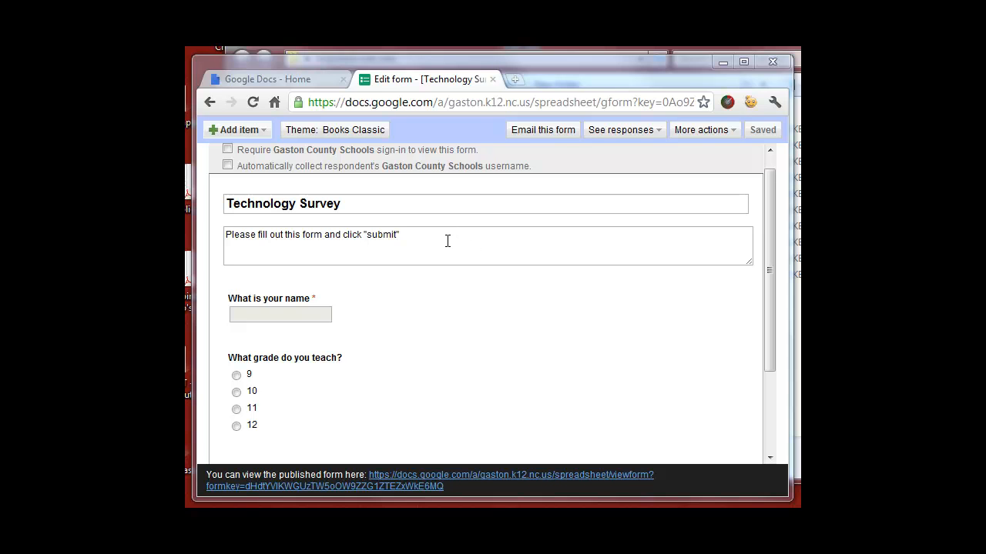
{"action": "mouse_move", "coordinate": [450, 231]}
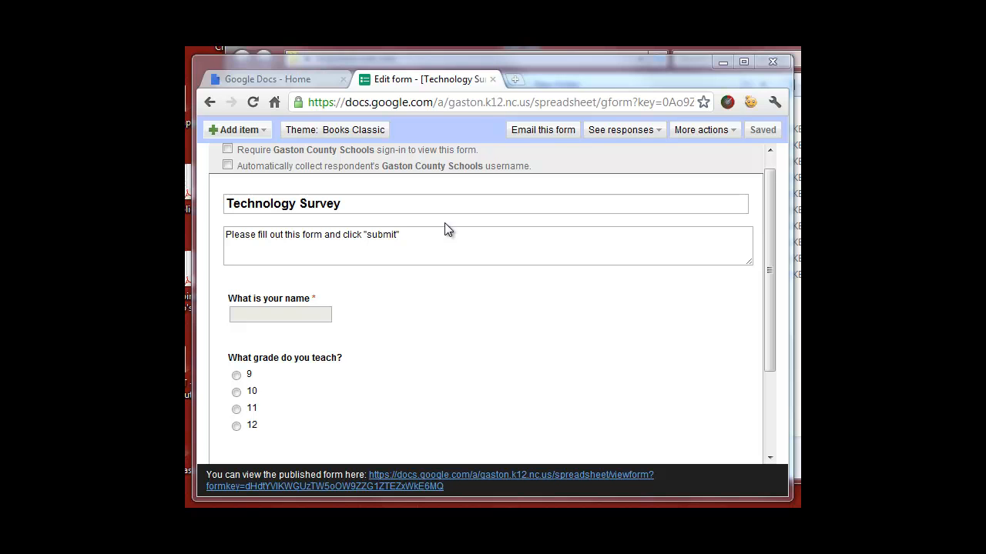
{"action": "mouse_move", "coordinate": [499, 228]}
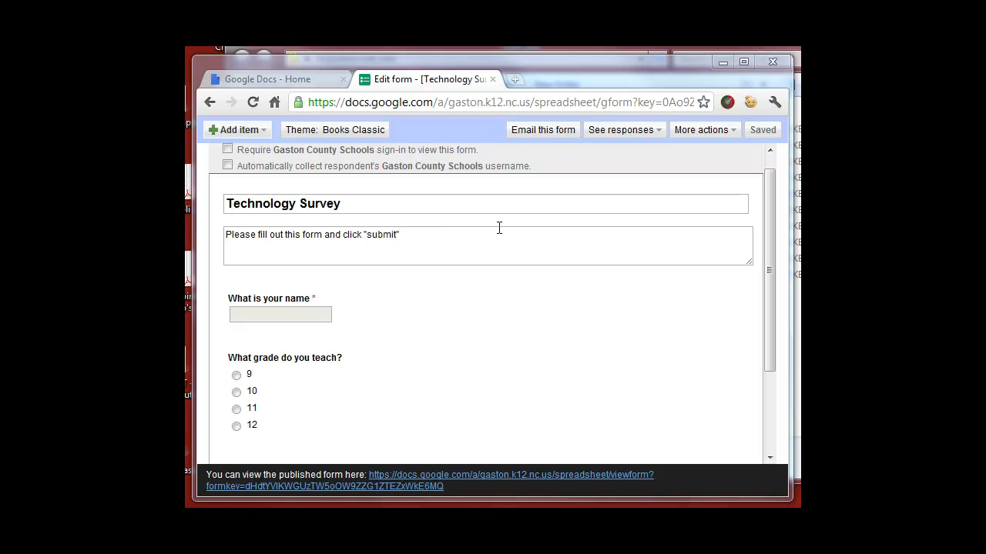
{"action": "mouse_move", "coordinate": [758, 121]}
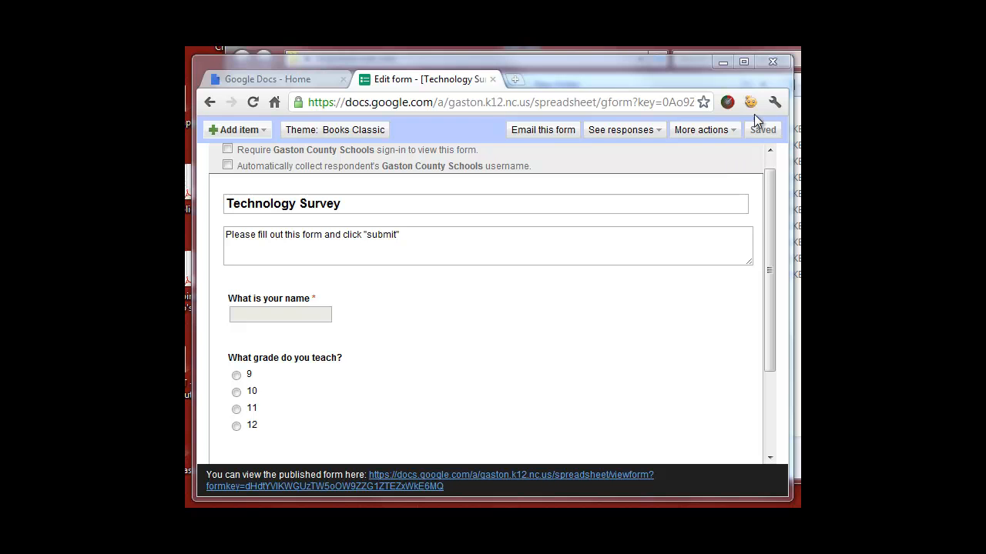
{"action": "mouse_move", "coordinate": [761, 148]}
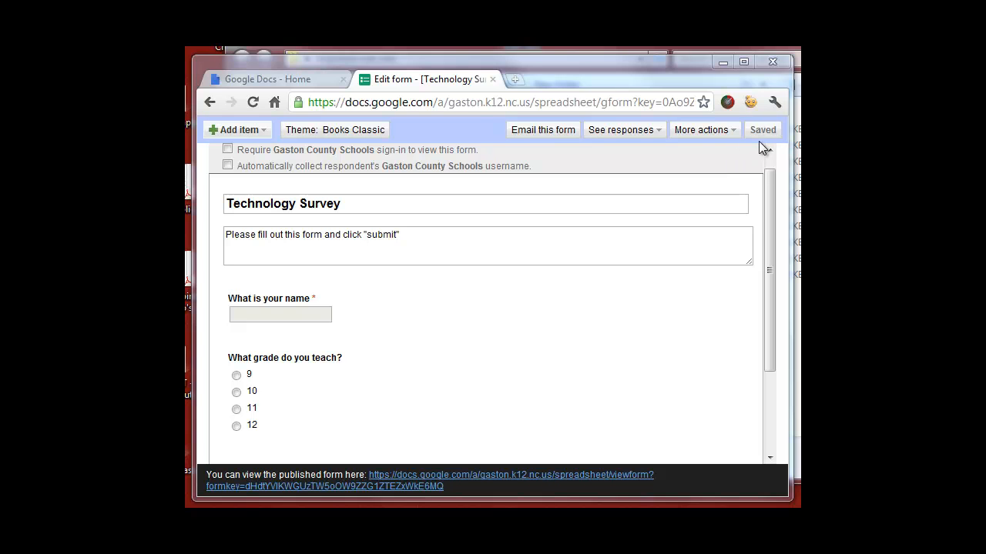
{"action": "mouse_move", "coordinate": [762, 147]}
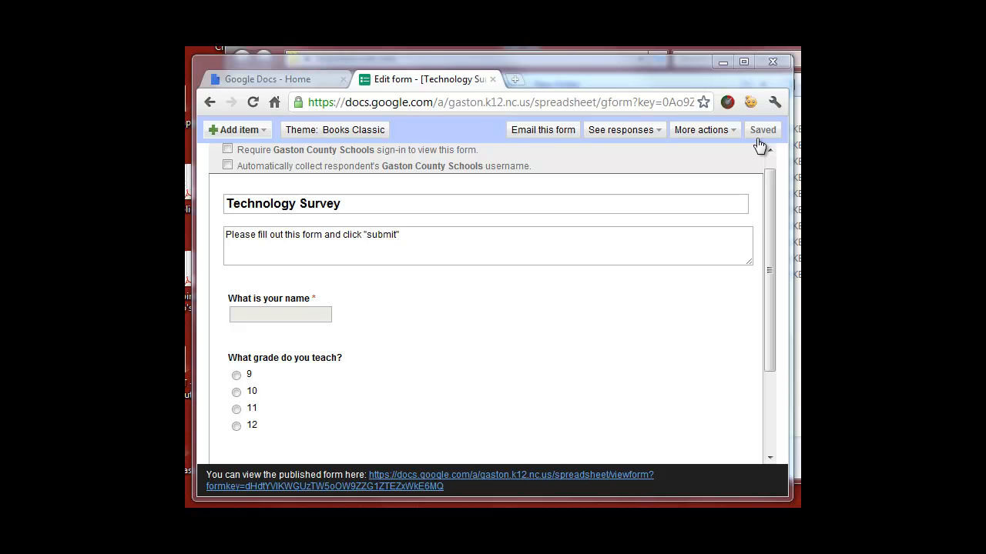
{"action": "mouse_move", "coordinate": [773, 145]}
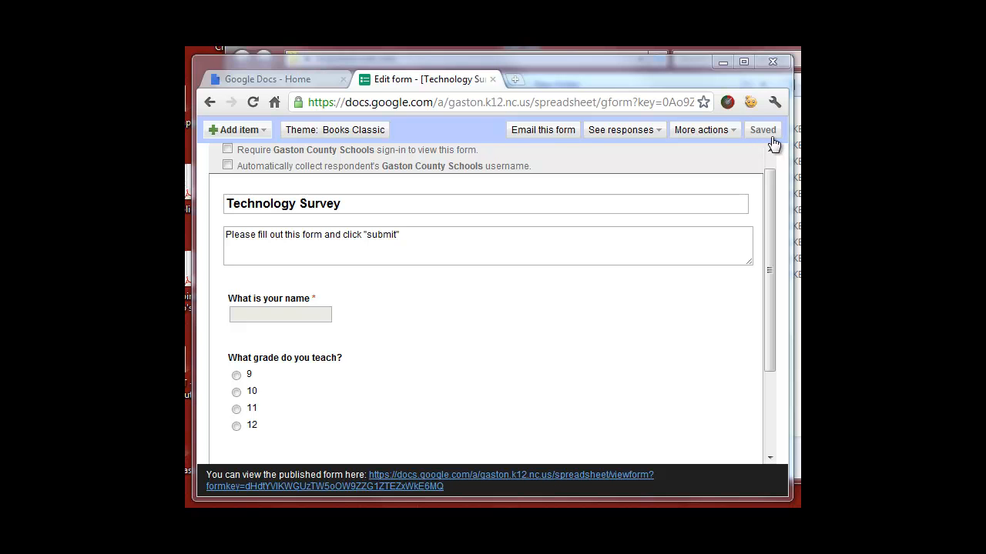
{"action": "mouse_move", "coordinate": [768, 137]}
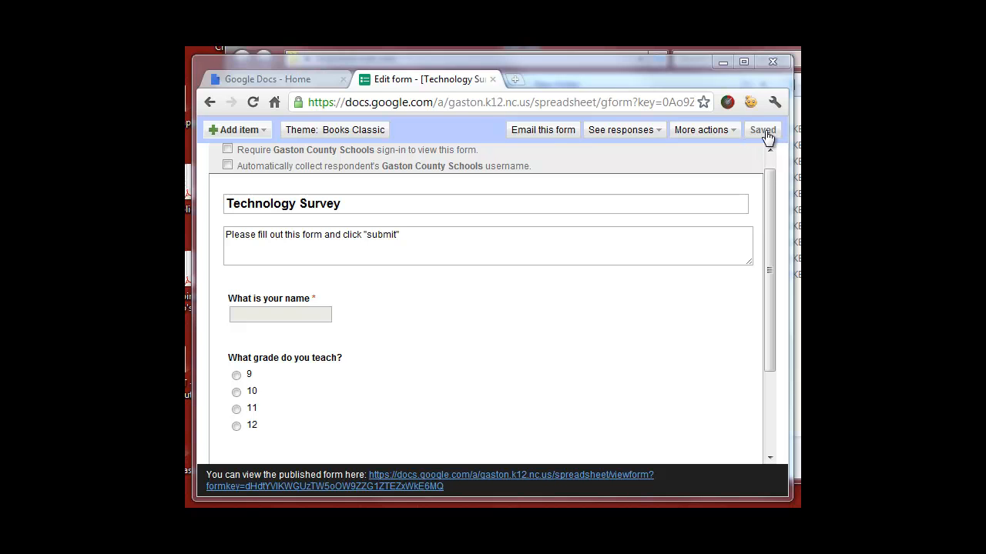
{"action": "mouse_move", "coordinate": [769, 139]}
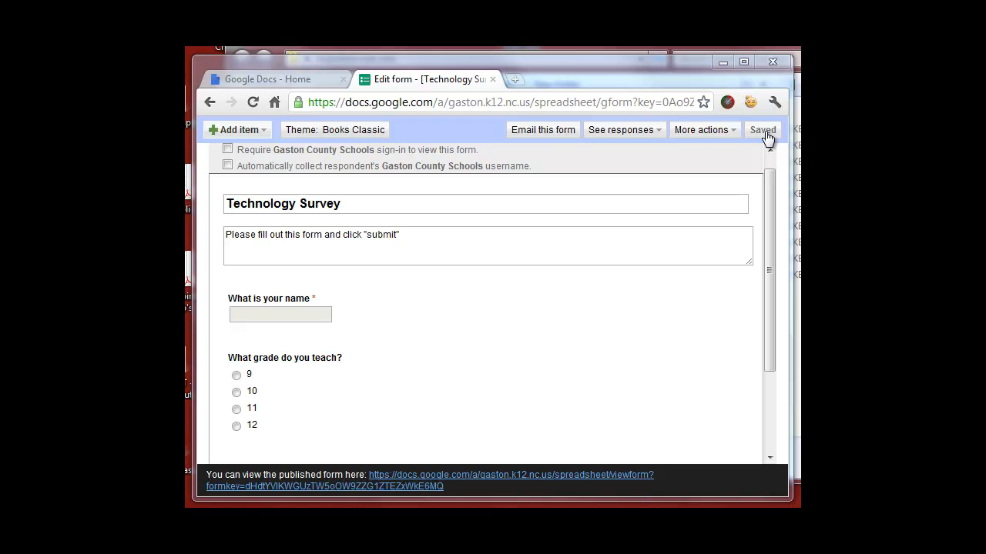
{"action": "mouse_move", "coordinate": [769, 145]}
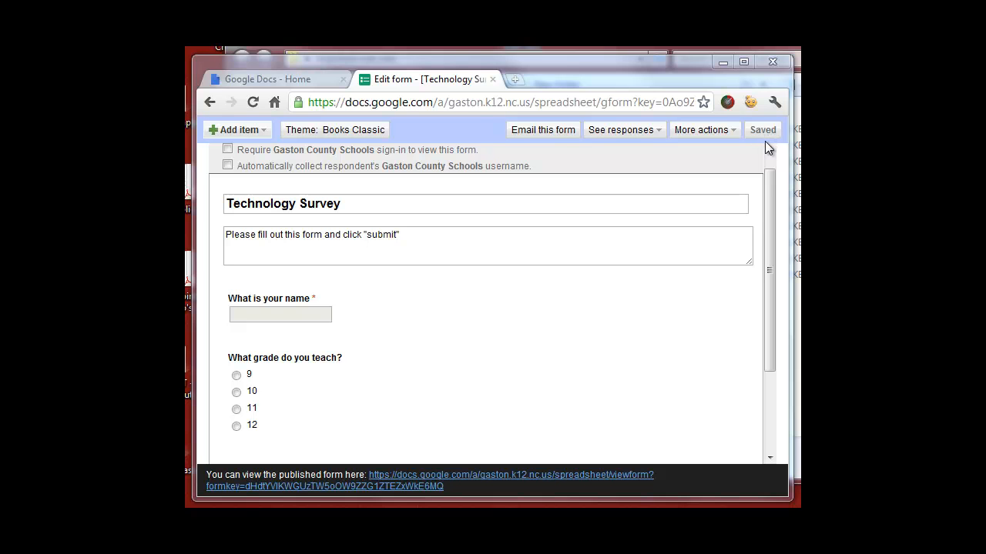
{"action": "mouse_move", "coordinate": [763, 144]}
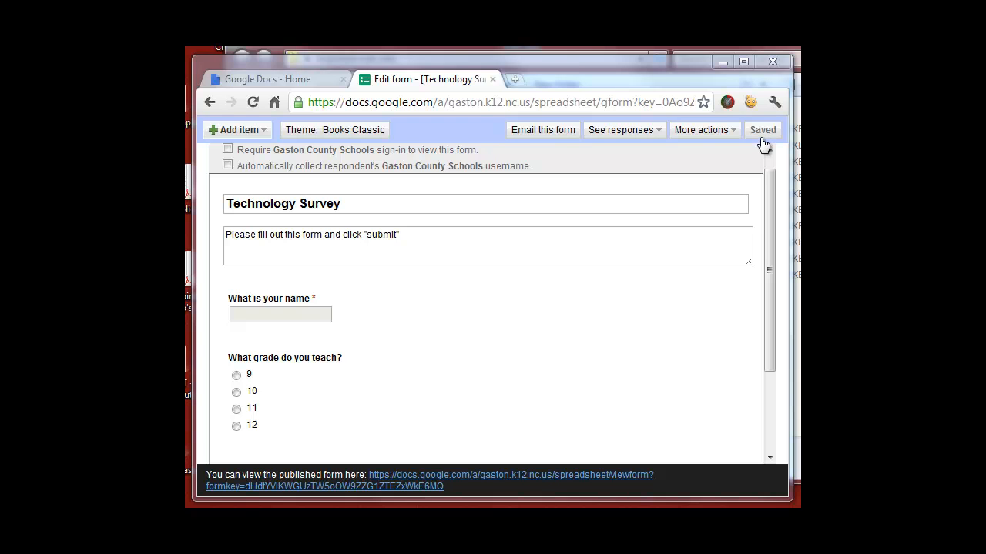
{"action": "mouse_move", "coordinate": [584, 151]}
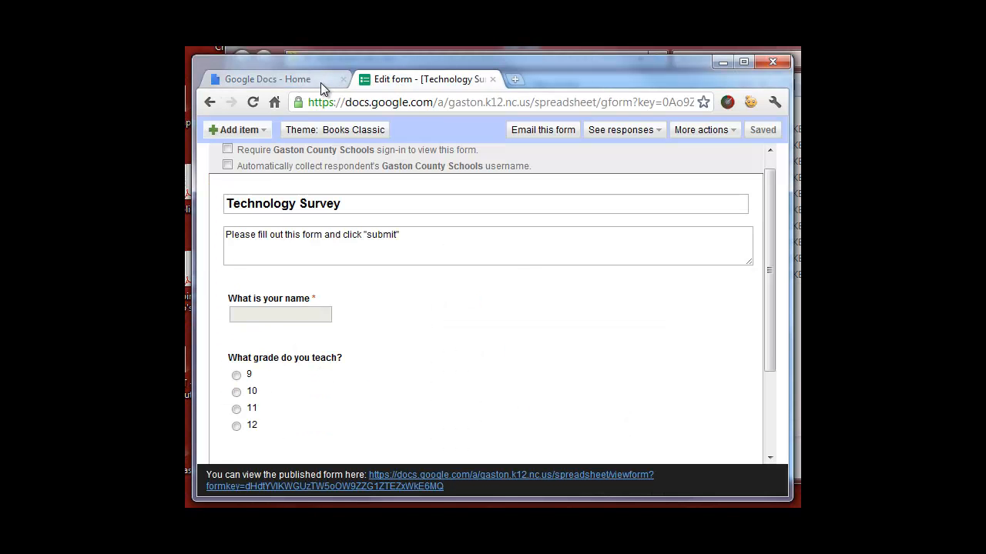
{"action": "mouse_move", "coordinate": [477, 92]}
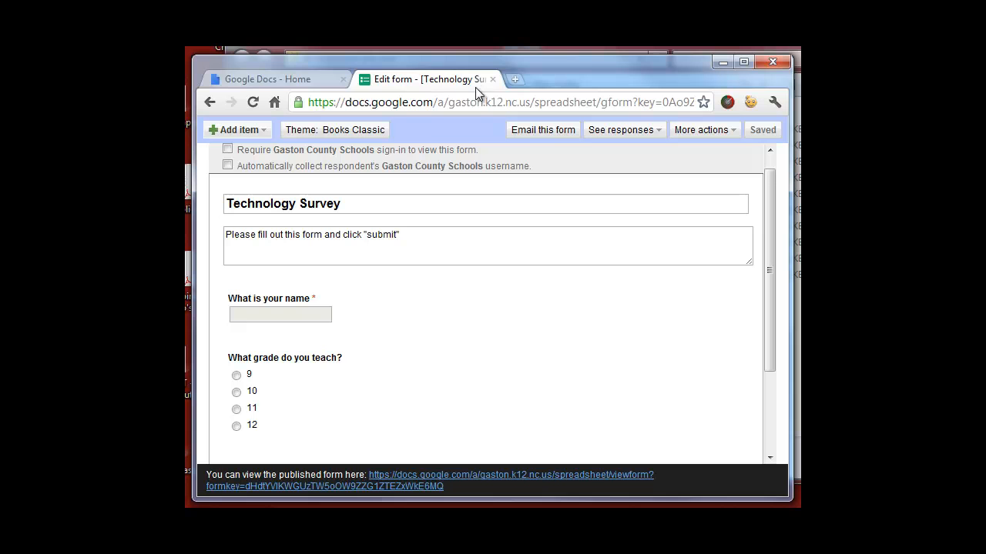
{"action": "mouse_move", "coordinate": [493, 80]}
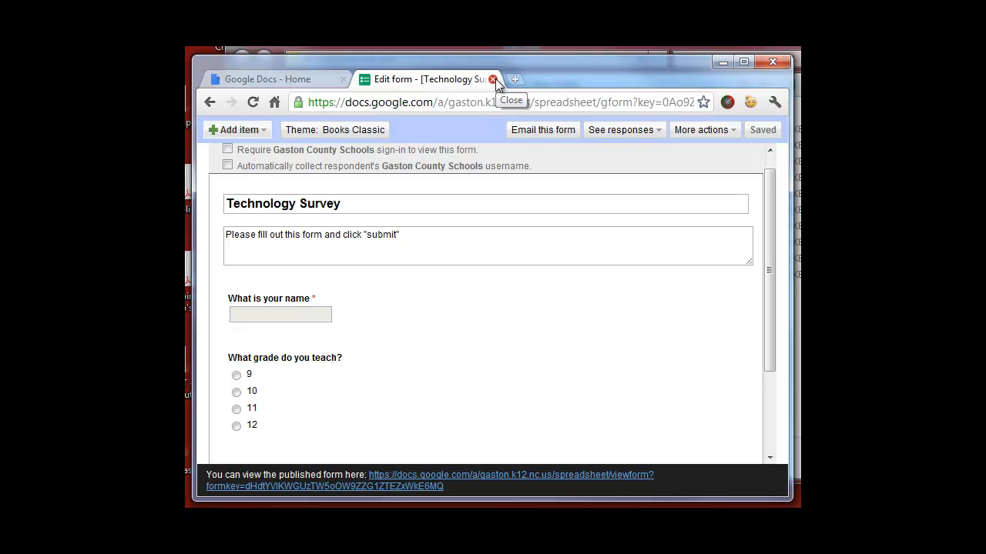
Close the form editor to return to the Google Docs home list
{"action": "left_click", "coordinate": [493, 80]}
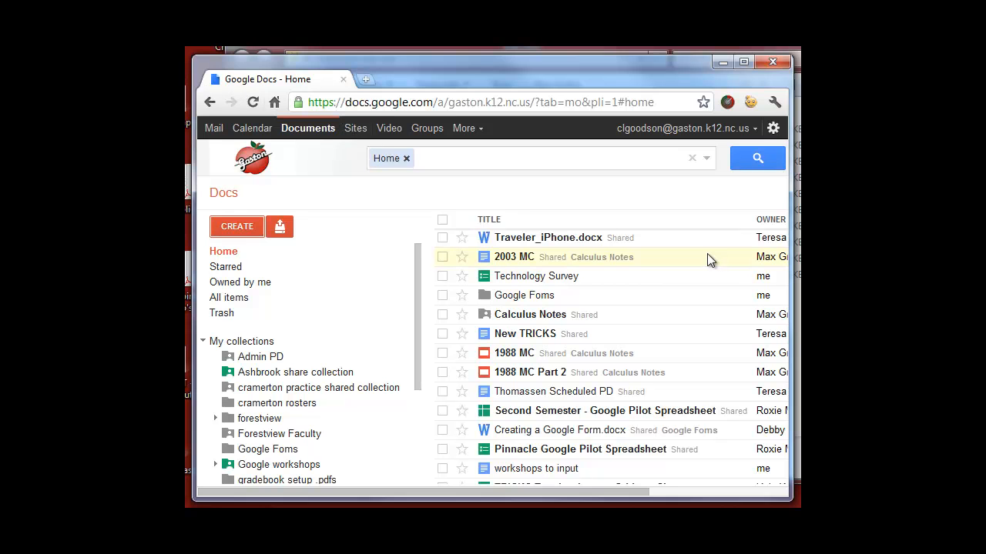
{"action": "mouse_move", "coordinate": [567, 225]}
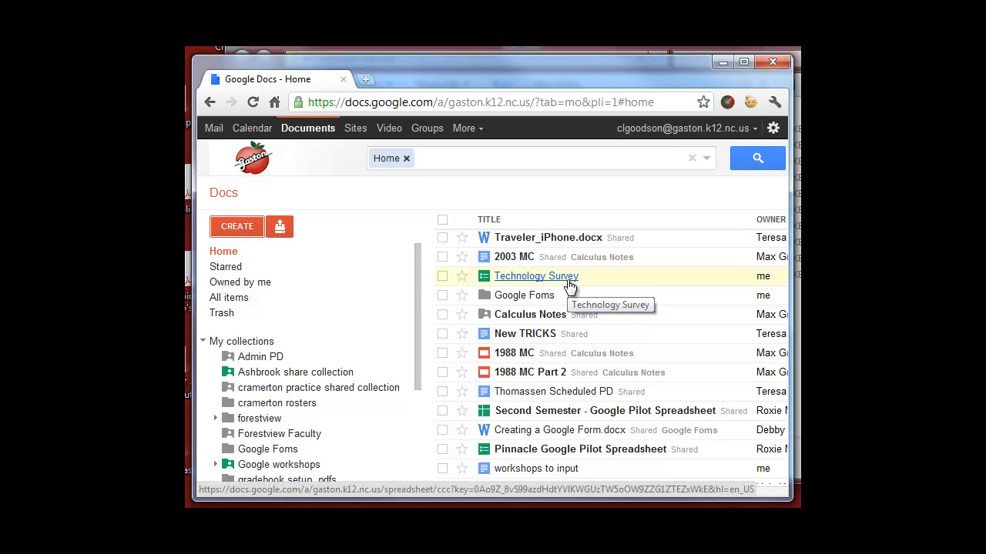
{"action": "mouse_move", "coordinate": [496, 284]}
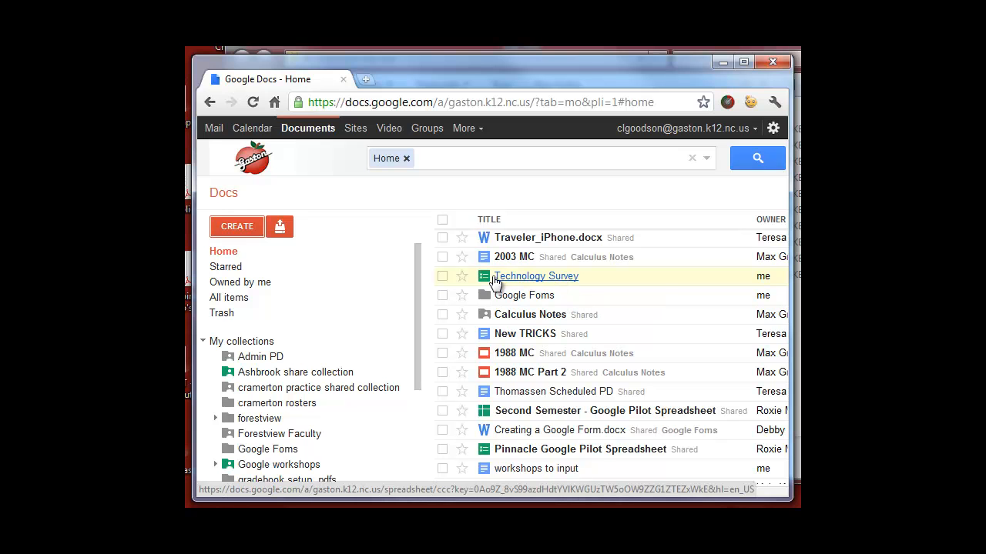
{"action": "mouse_move", "coordinate": [521, 285]}
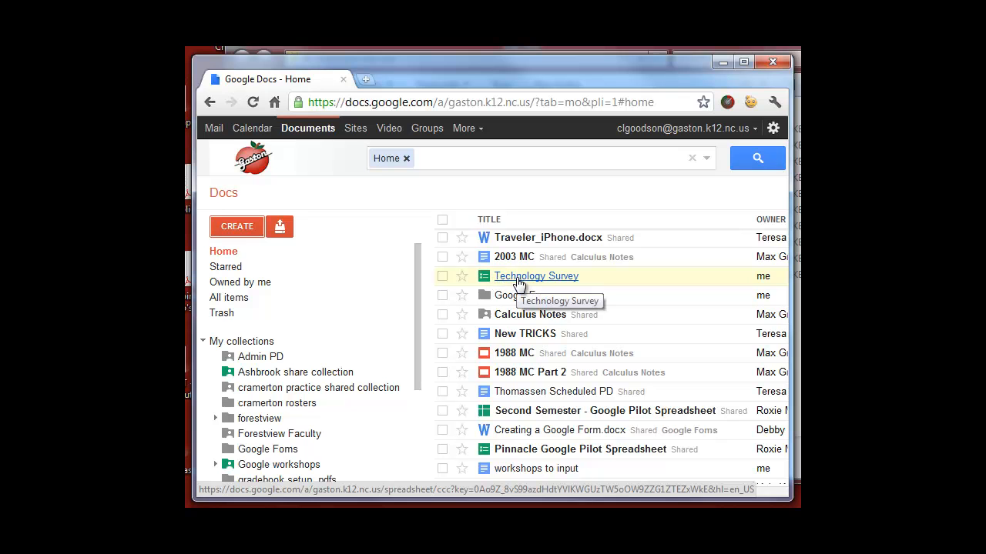
{"action": "mouse_move", "coordinate": [485, 290]}
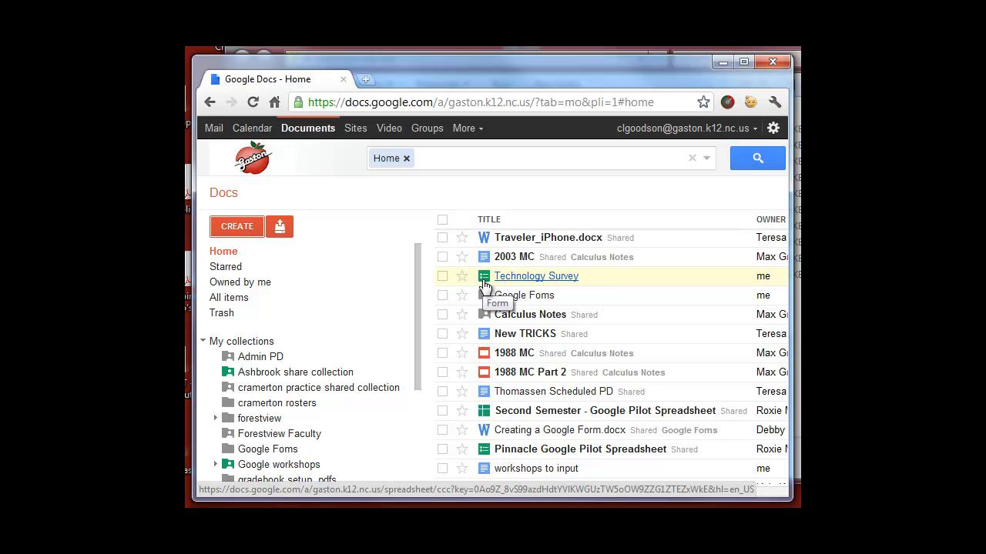
{"action": "mouse_move", "coordinate": [505, 285]}
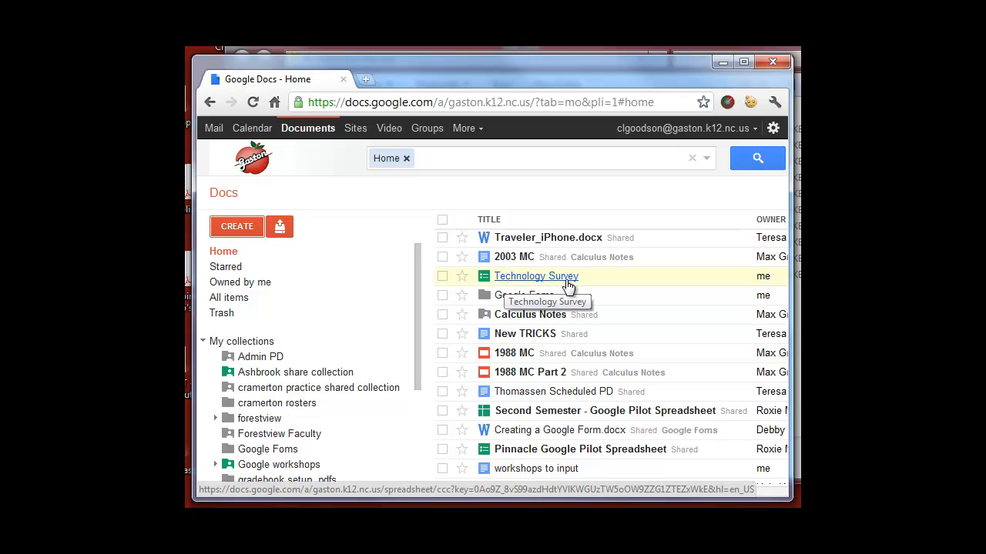
{"action": "mouse_move", "coordinate": [515, 283]}
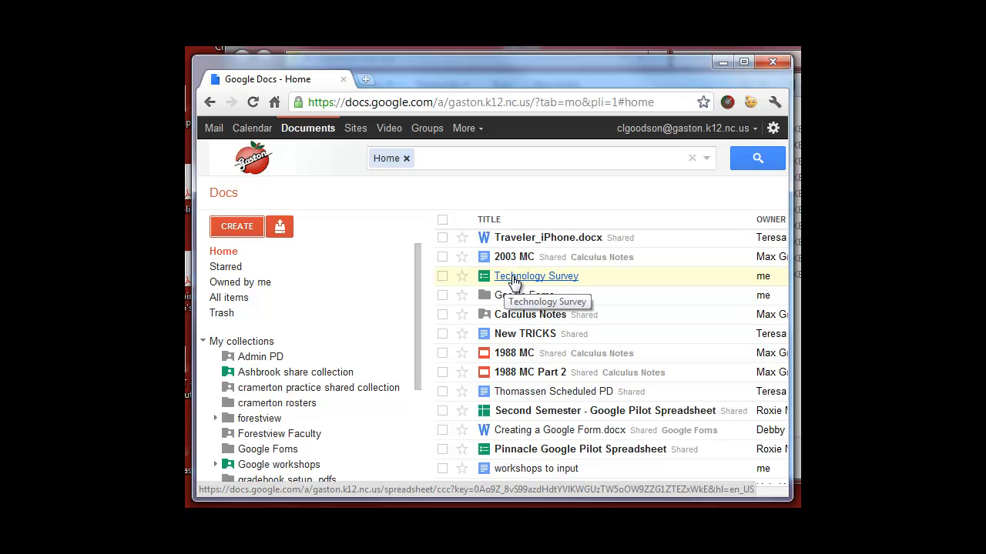
Open the Technology Survey response spreadsheet from the Docs home list
{"action": "left_click", "coordinate": [536, 276]}
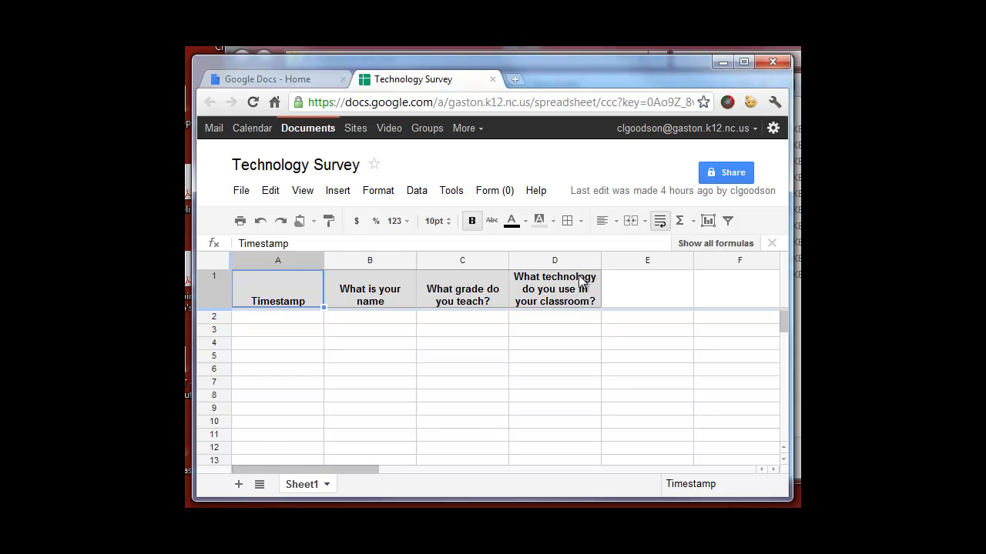
{"action": "mouse_move", "coordinate": [248, 300]}
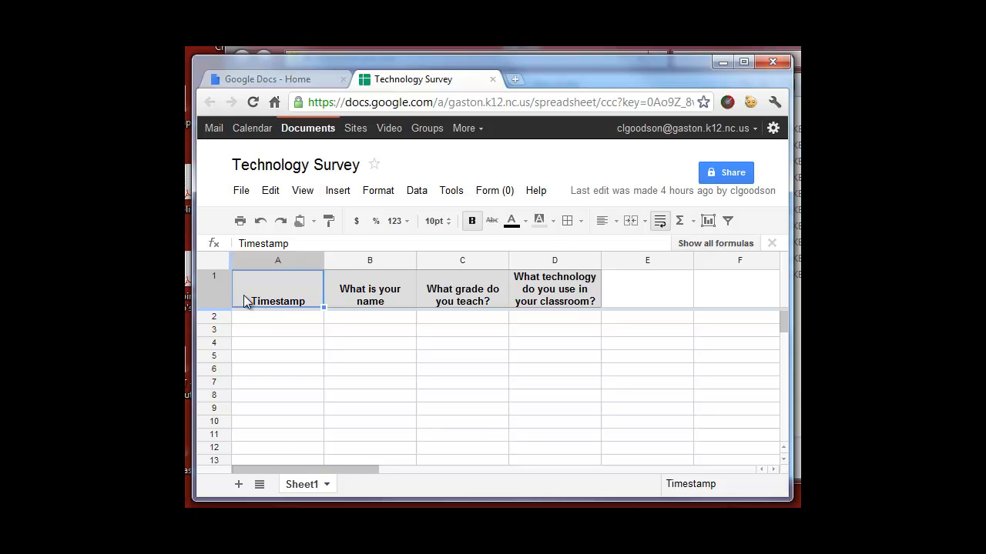
{"action": "mouse_move", "coordinate": [256, 293]}
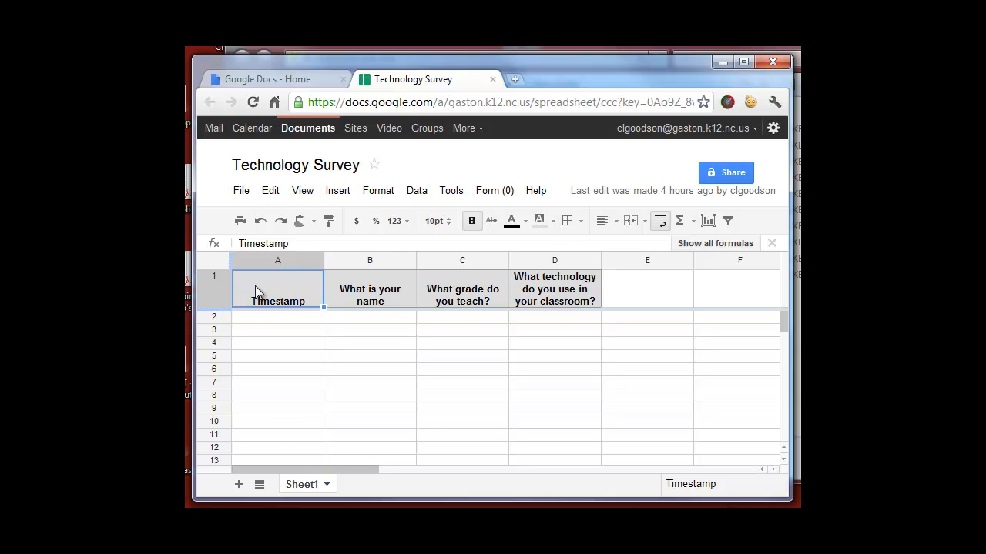
{"action": "mouse_move", "coordinate": [444, 296]}
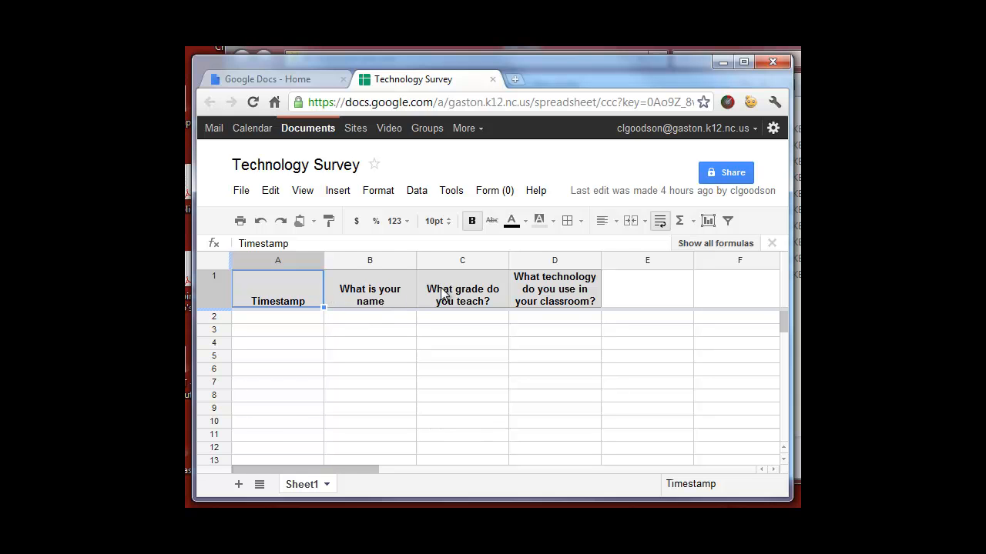
{"action": "mouse_move", "coordinate": [638, 293]}
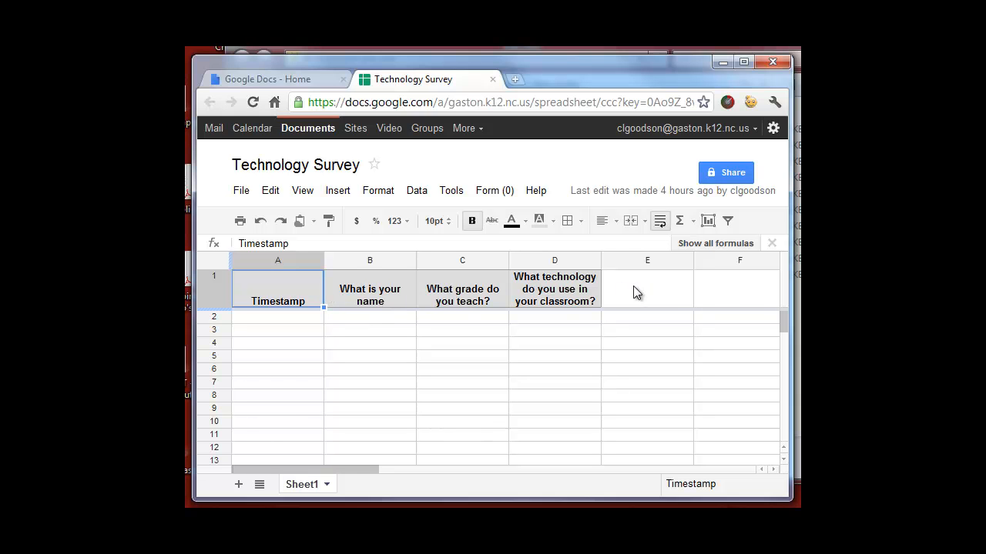
{"action": "mouse_move", "coordinate": [628, 296]}
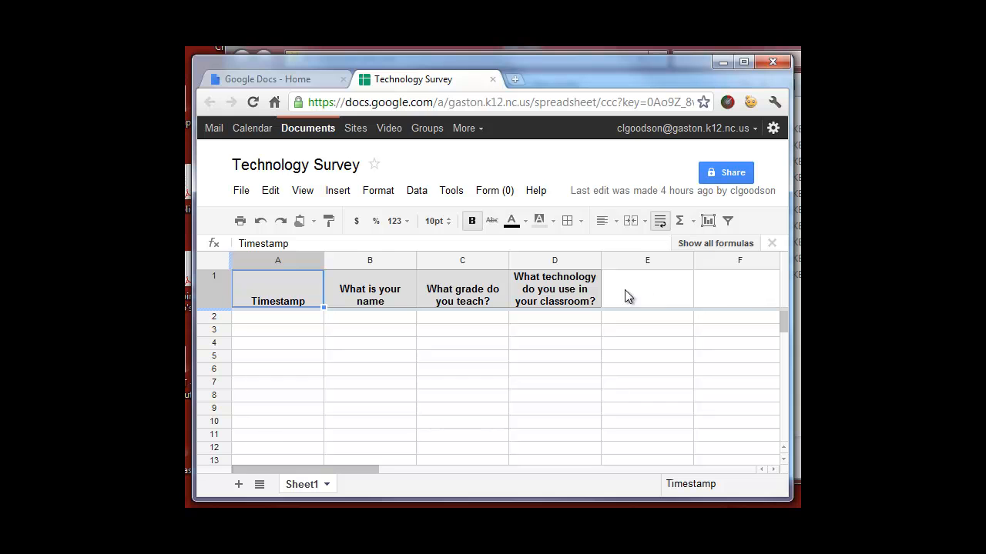
{"action": "mouse_move", "coordinate": [755, 298]}
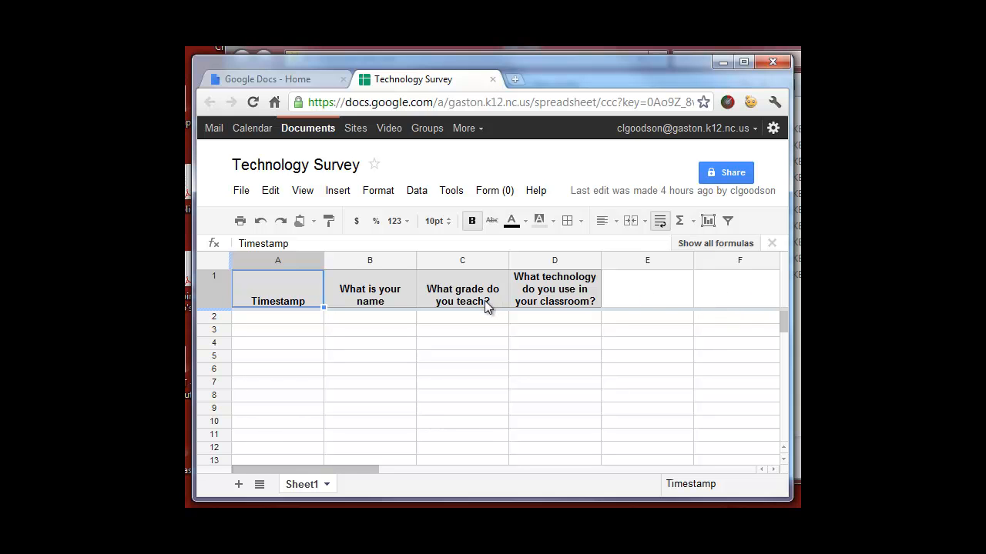
{"action": "mouse_move", "coordinate": [468, 331]}
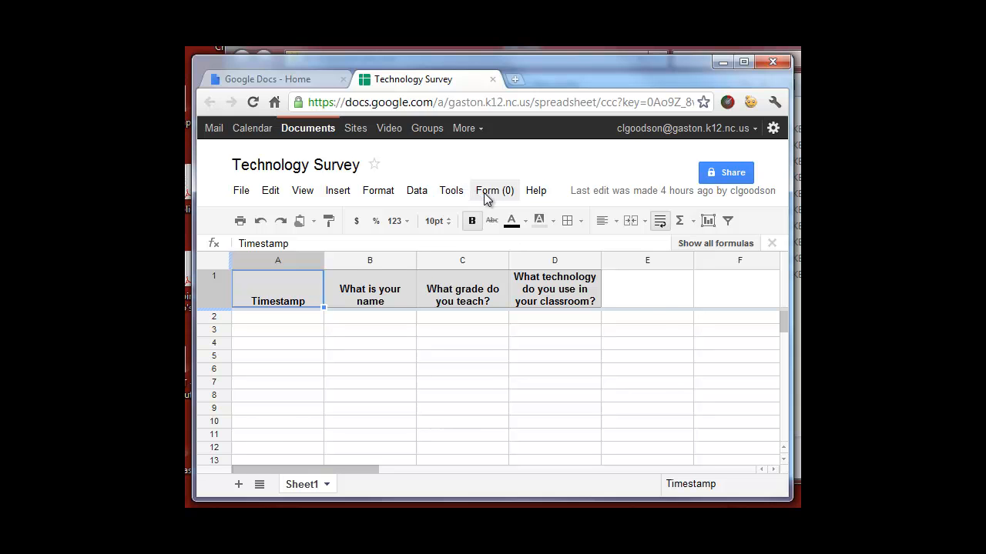
Choose Send form from the Form menu to start emailing the survey
{"action": "left_click", "coordinate": [493, 191]}
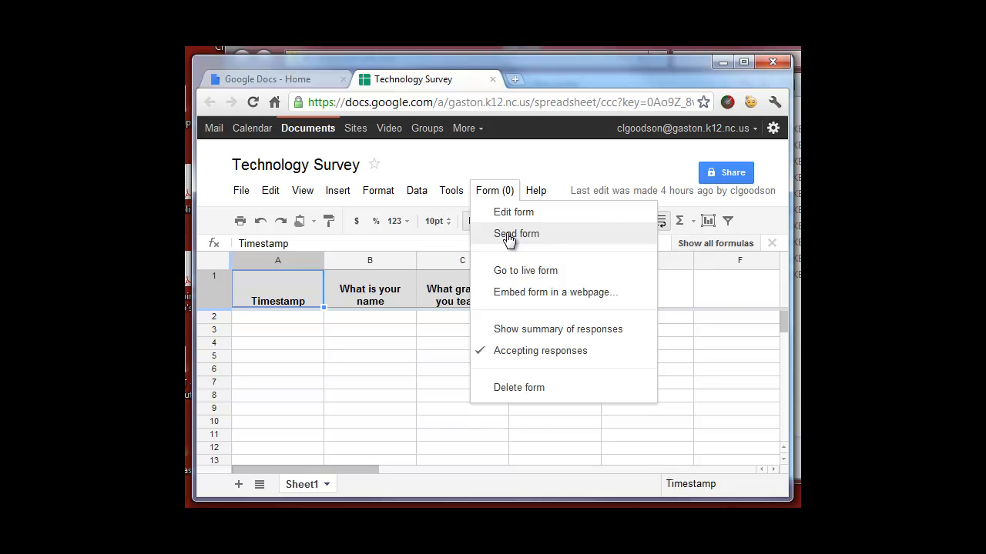
{"action": "left_click", "coordinate": [516, 234]}
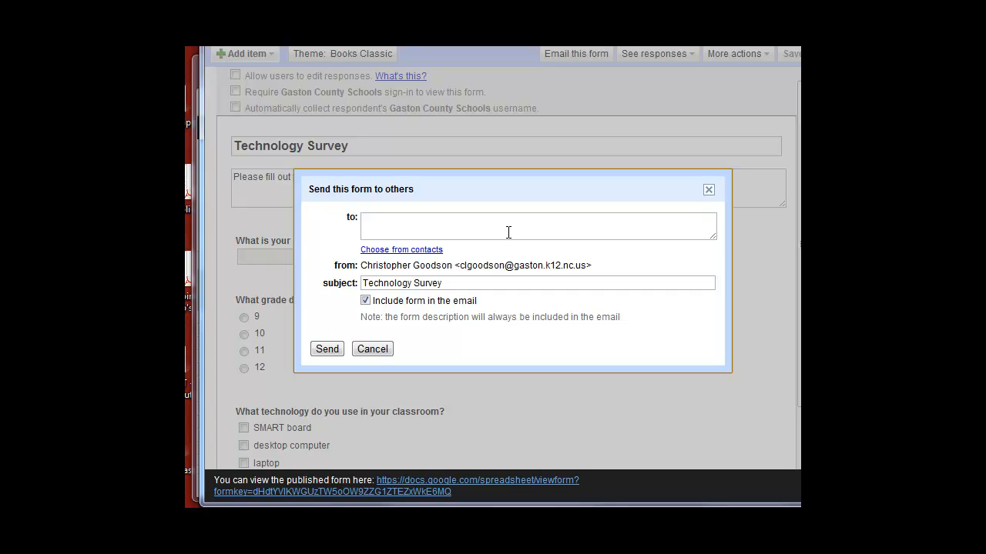
Add two recipients by matching 'ann' and 'de' against contact suggestions in the To field
{"action": "left_click", "coordinate": [538, 225]}
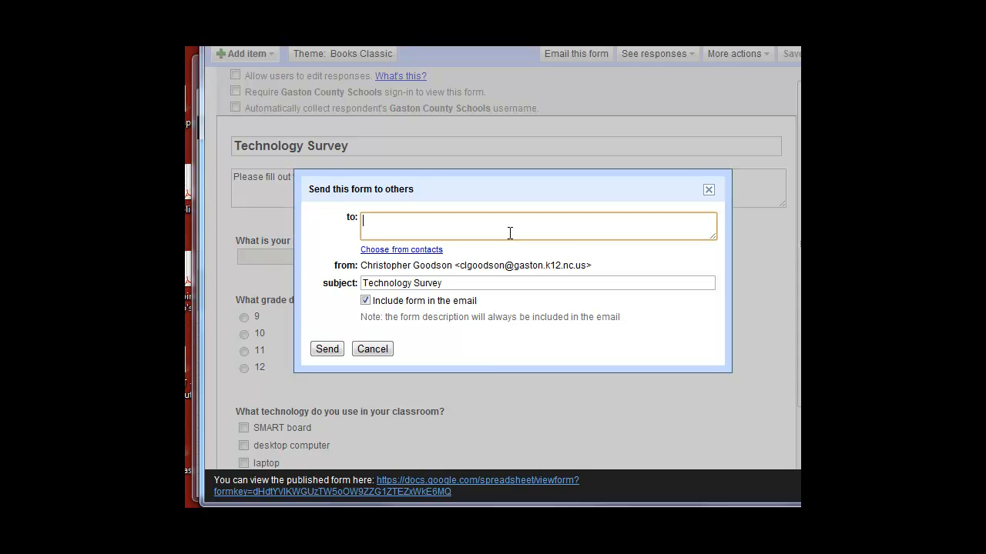
{"action": "type", "text": "ann"}
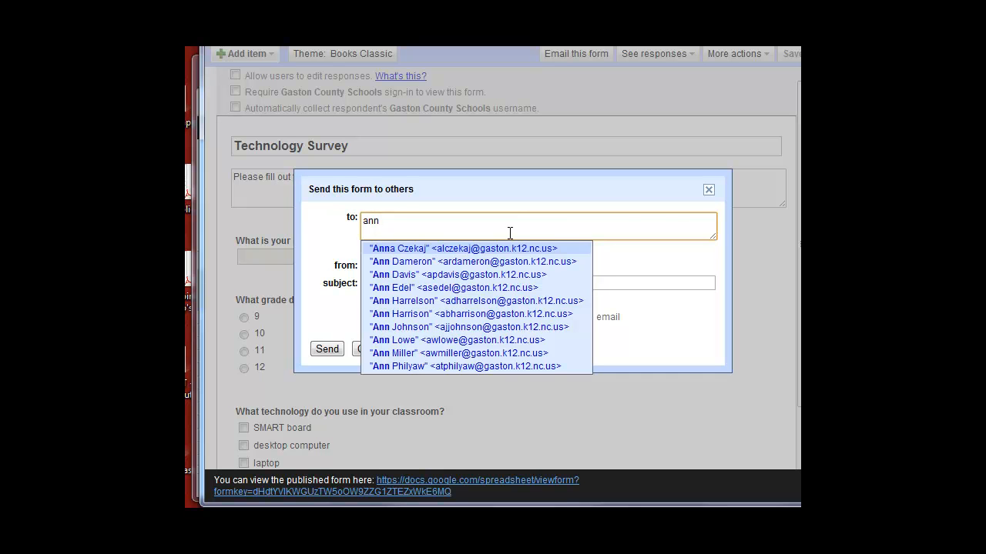
{"action": "left_click", "coordinate": [459, 248]}
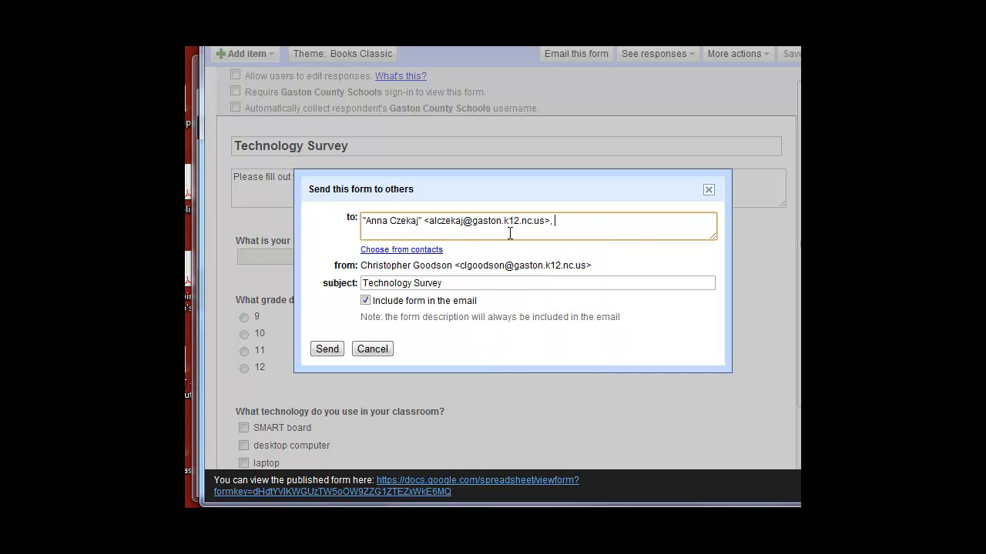
{"action": "type", "text": "debby"}
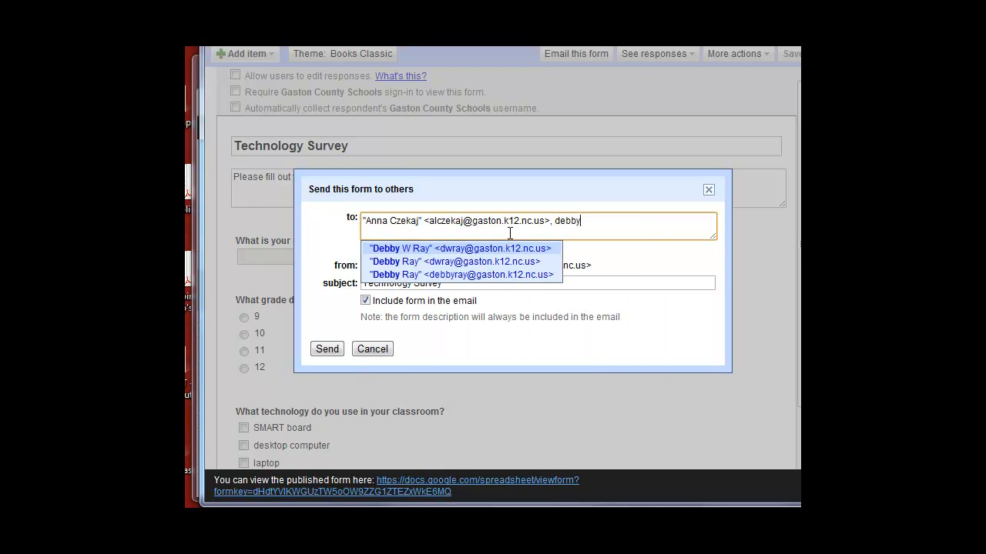
{"action": "left_click", "coordinate": [459, 248]}
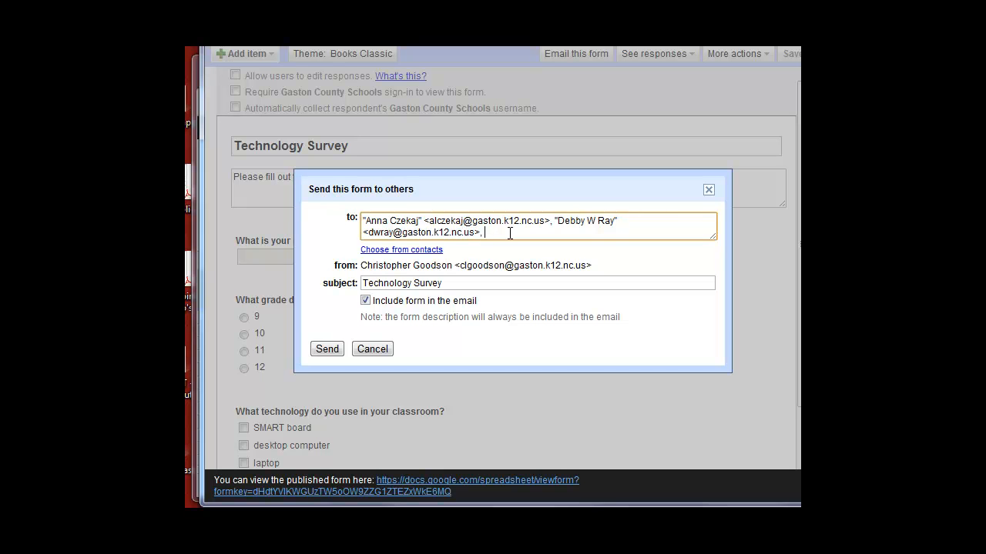
{"action": "mouse_move", "coordinate": [398, 265]}
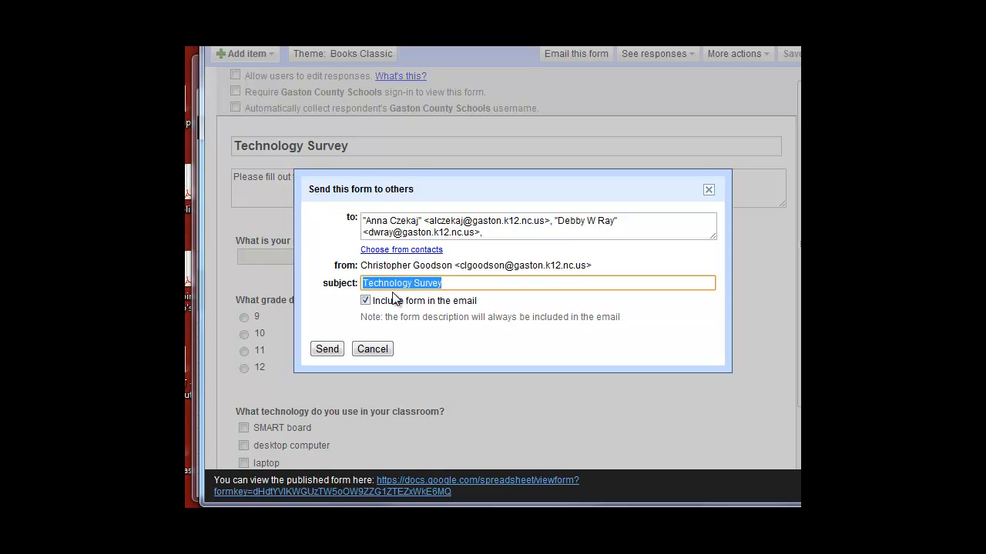
Uncheck Include form in the email and send the invitation to both recipients
{"action": "left_click", "coordinate": [365, 300]}
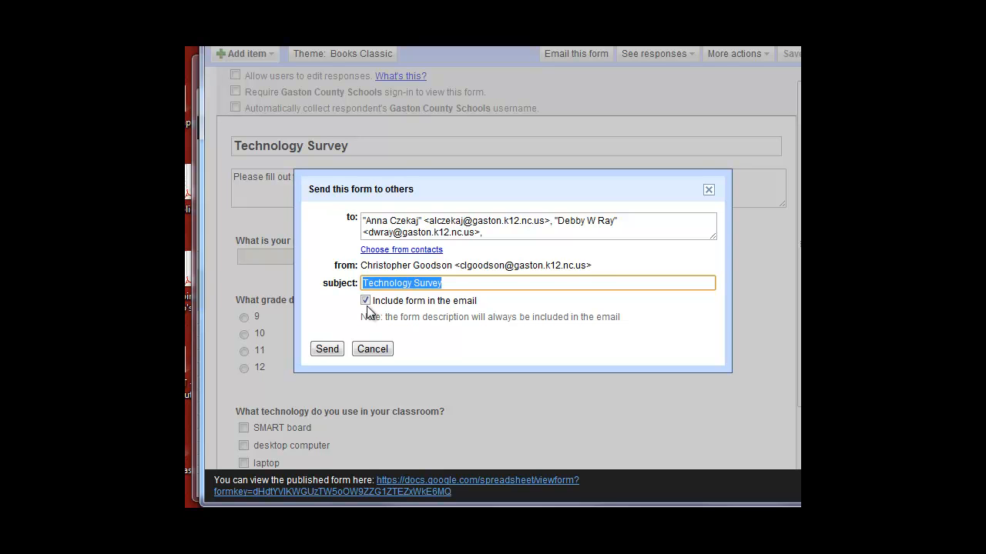
{"action": "left_click", "coordinate": [365, 300]}
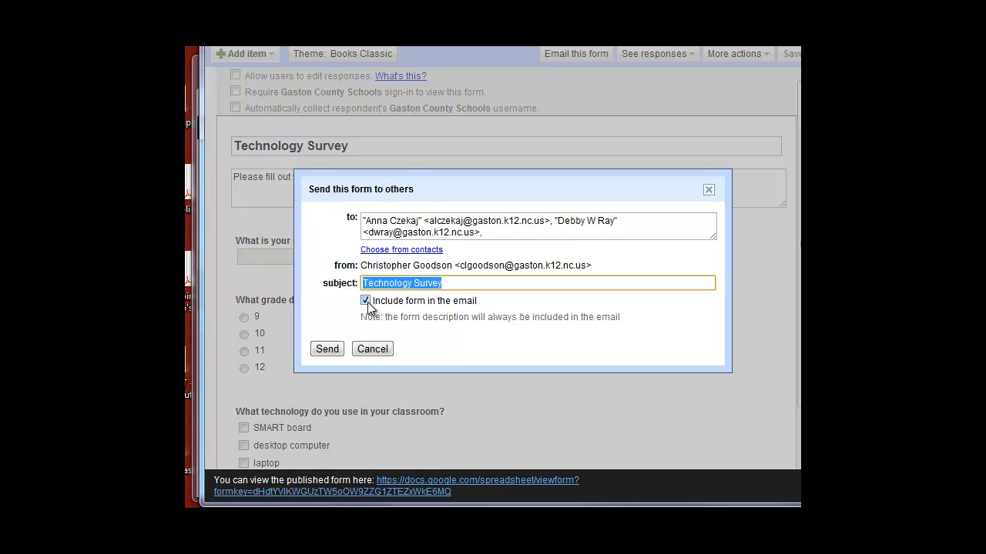
{"action": "left_click", "coordinate": [365, 300]}
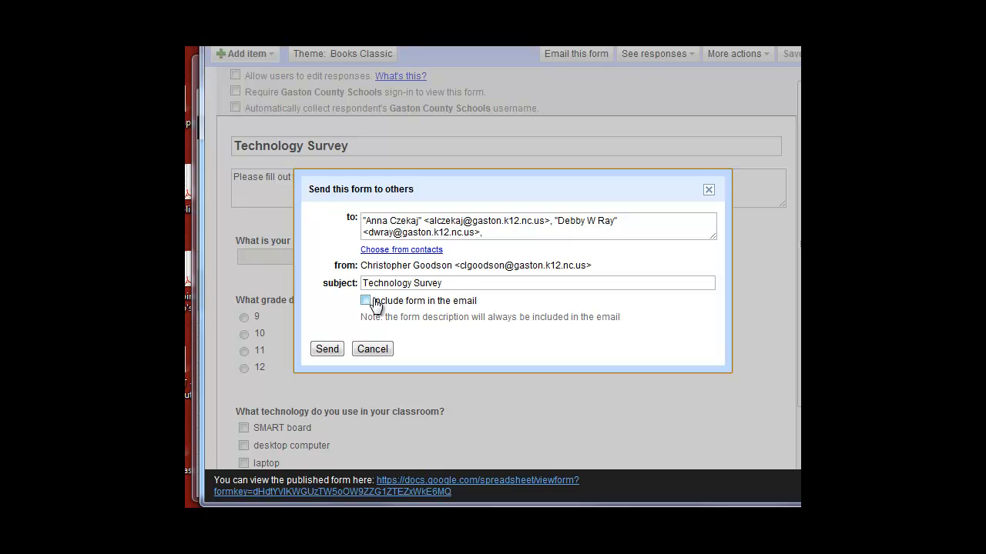
{"action": "left_click", "coordinate": [367, 300]}
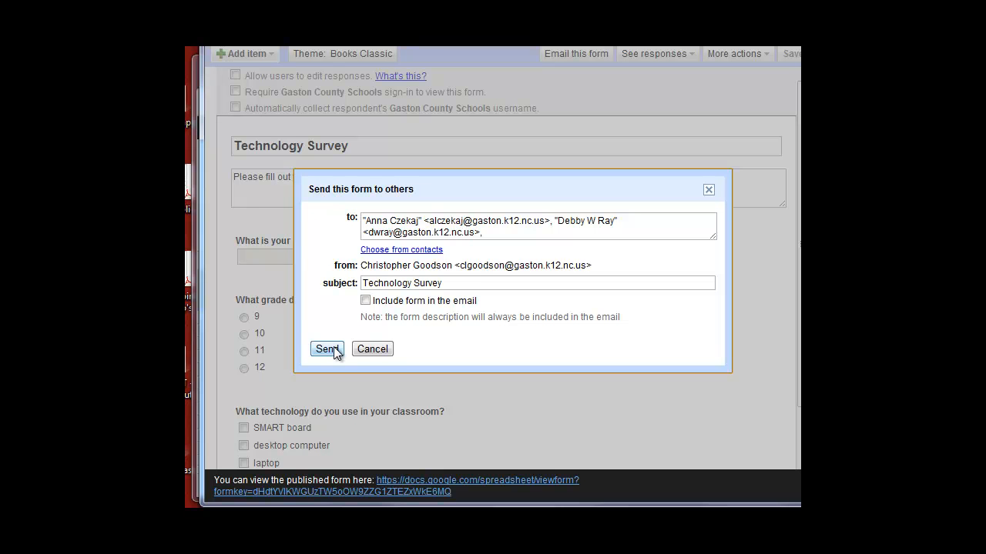
{"action": "left_click", "coordinate": [327, 348]}
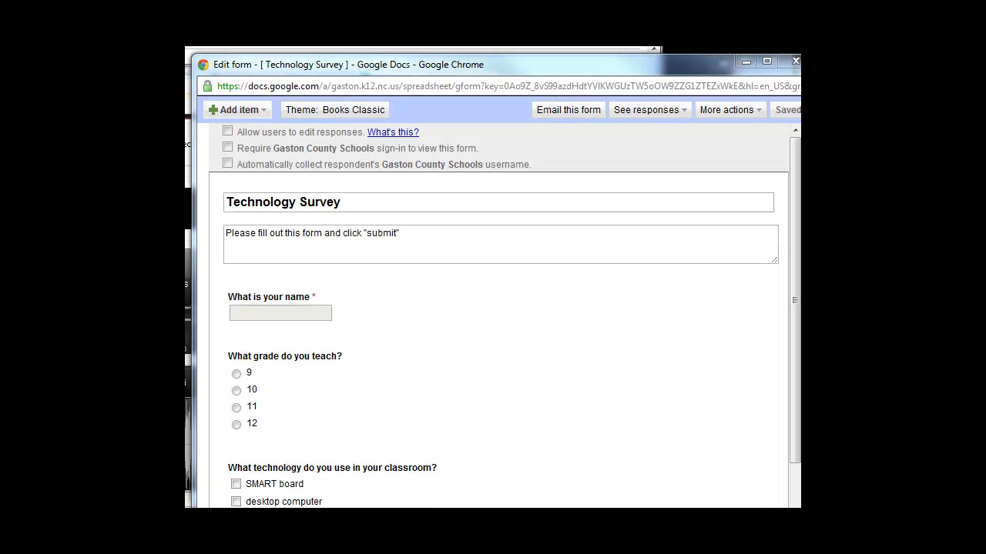
{"action": "mouse_move", "coordinate": [708, 200]}
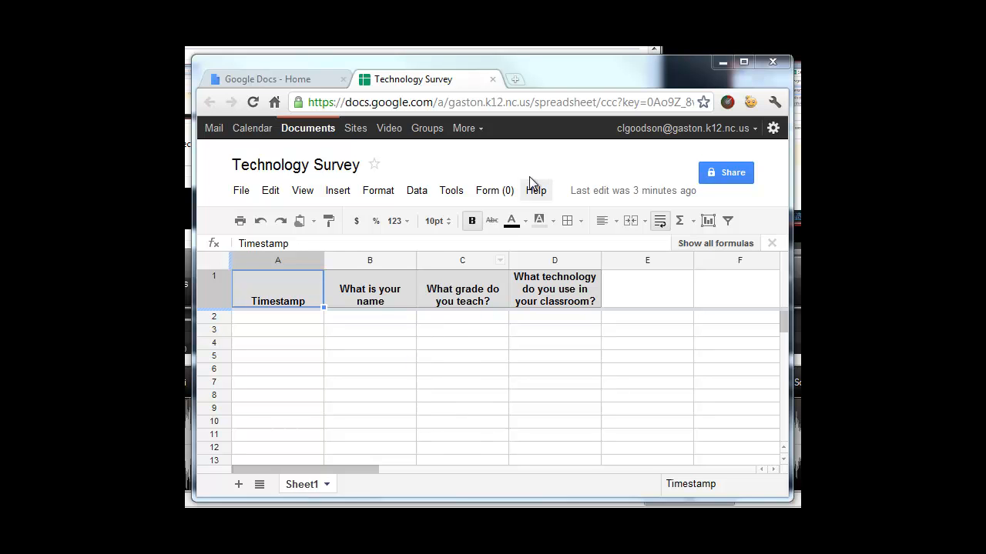
{"action": "mouse_move", "coordinate": [490, 191]}
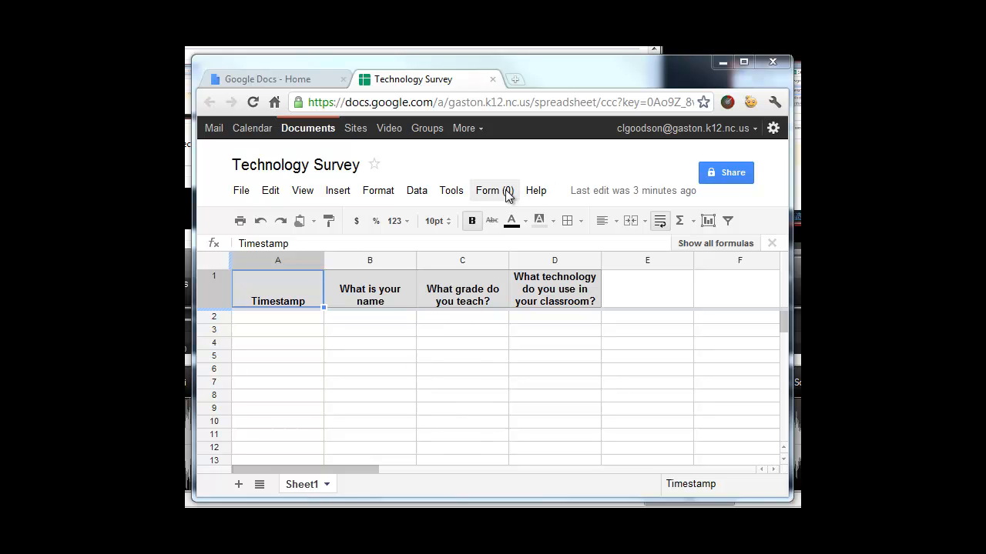
{"action": "mouse_move", "coordinate": [493, 197]}
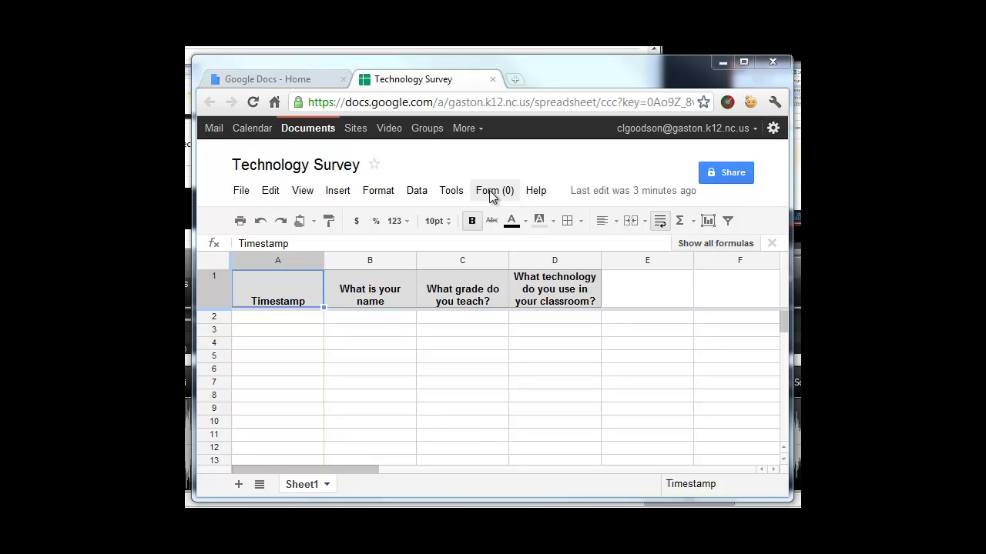
Bring up the Form menu on the Technology Survey response sheet
{"action": "left_click", "coordinate": [493, 191]}
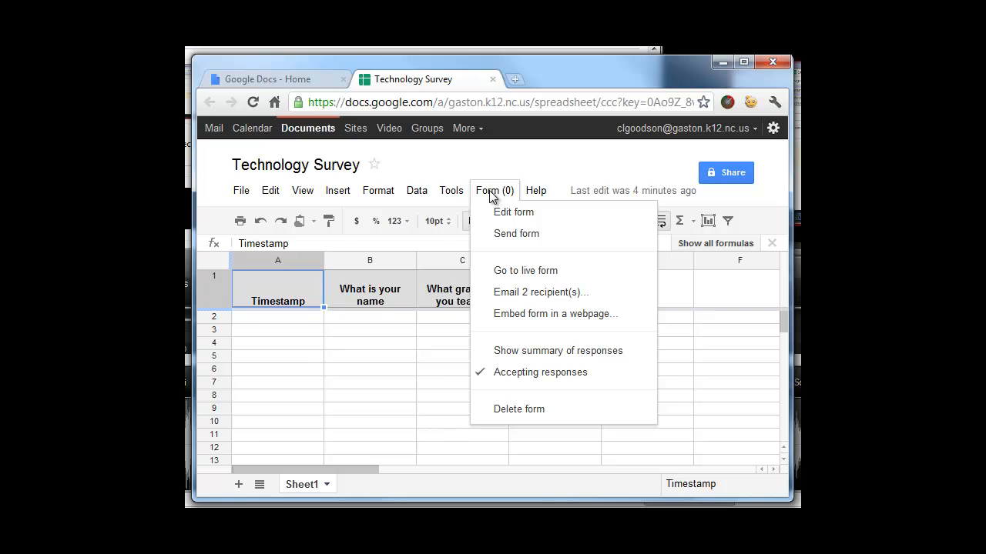
{"action": "mouse_move", "coordinate": [525, 271]}
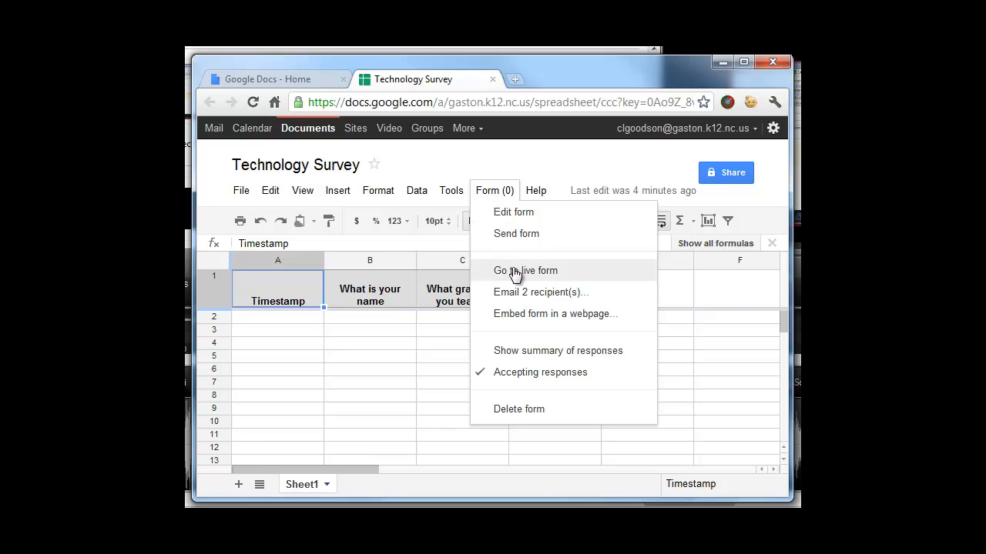
{"action": "left_click", "coordinate": [525, 271]}
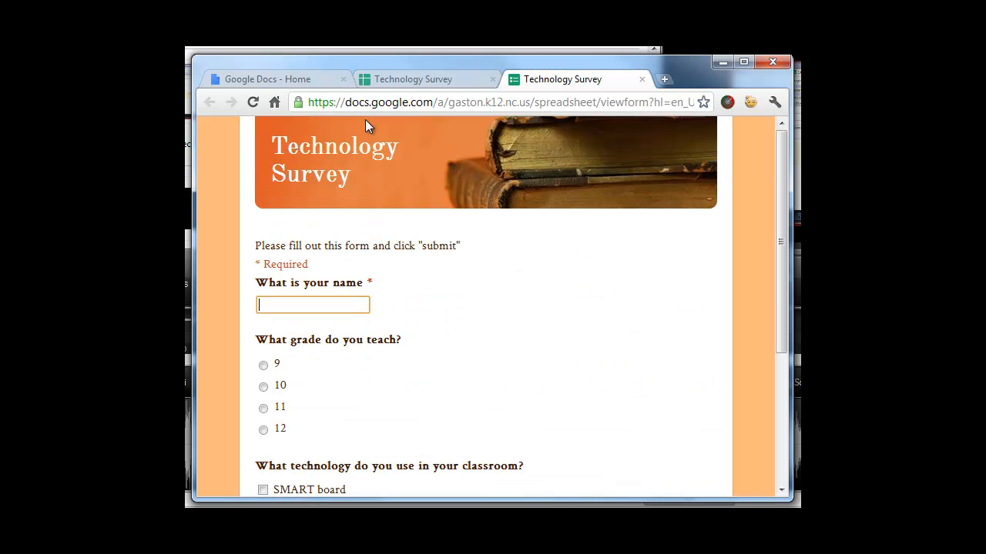
{"action": "mouse_move", "coordinate": [493, 336]}
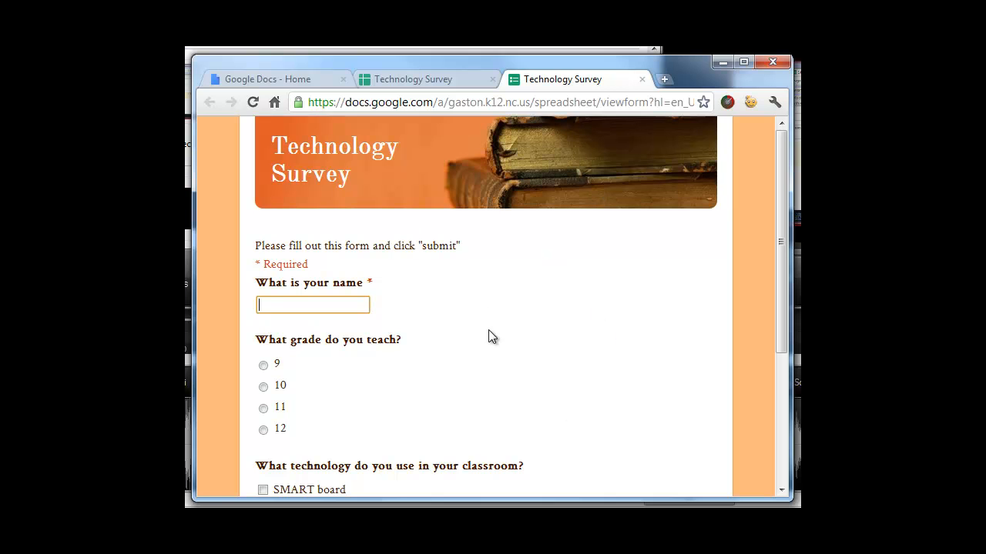
{"action": "mouse_move", "coordinate": [481, 340]}
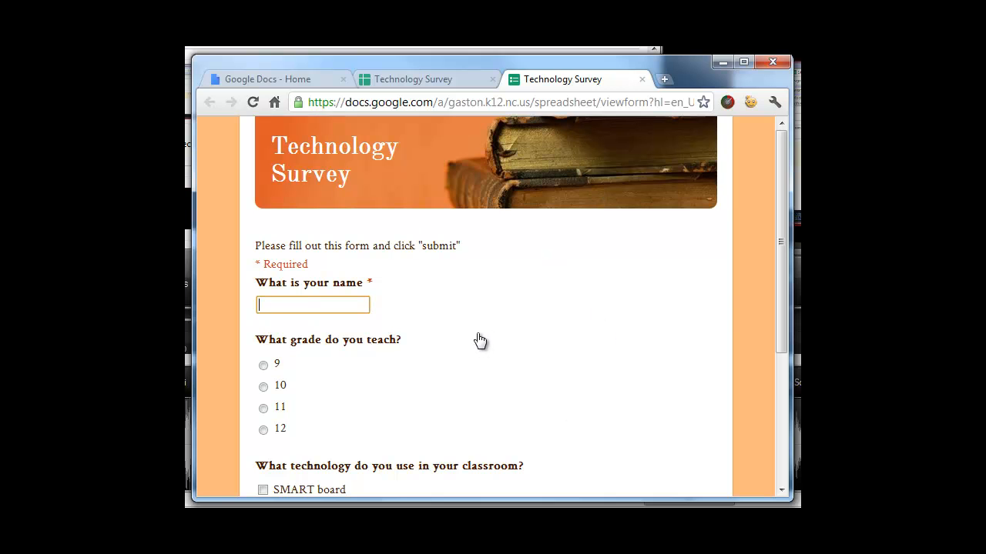
{"action": "left_click", "coordinate": [311, 305]}
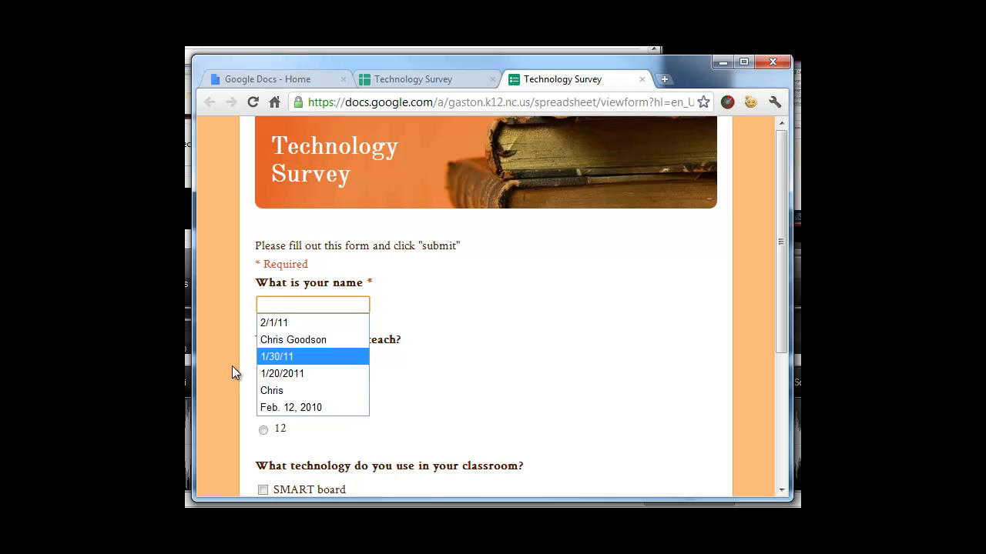
{"action": "type", "text": "Chris Goodson"}
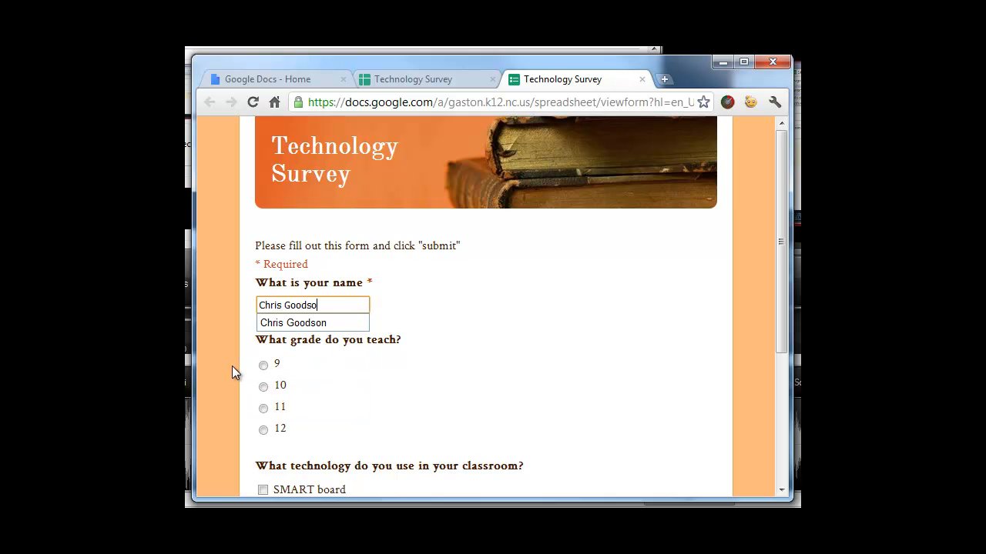
{"action": "left_click", "coordinate": [263, 428]}
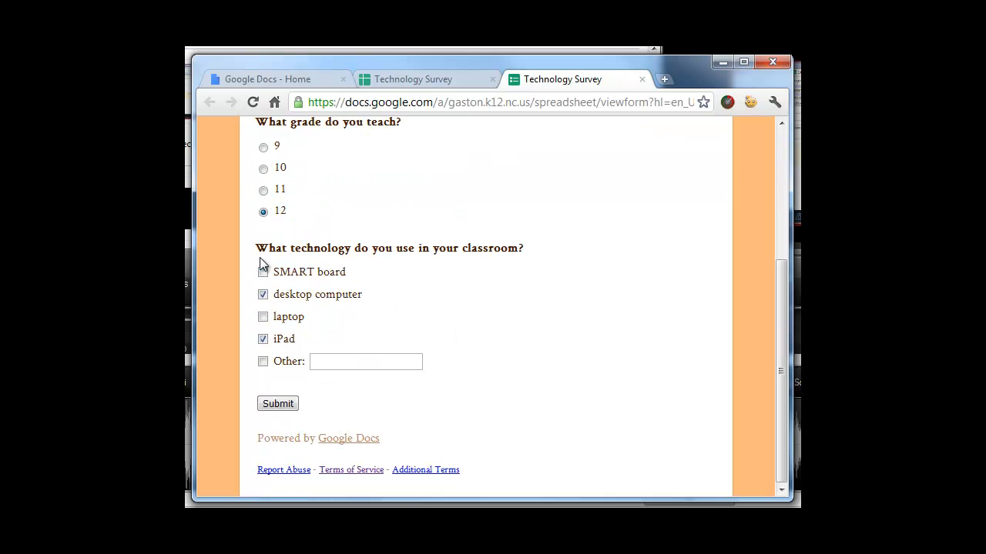
{"action": "left_click", "coordinate": [262, 271]}
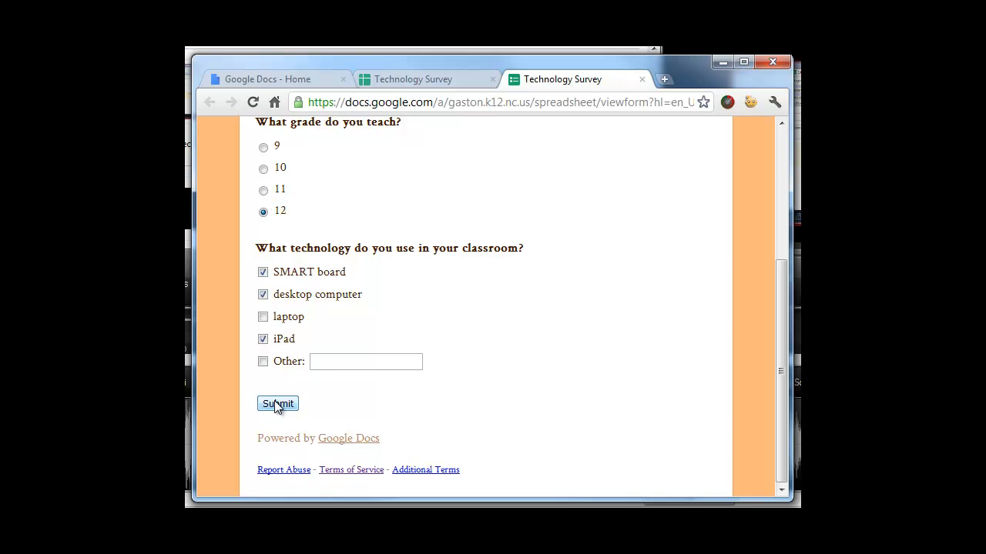
{"action": "left_click", "coordinate": [277, 404]}
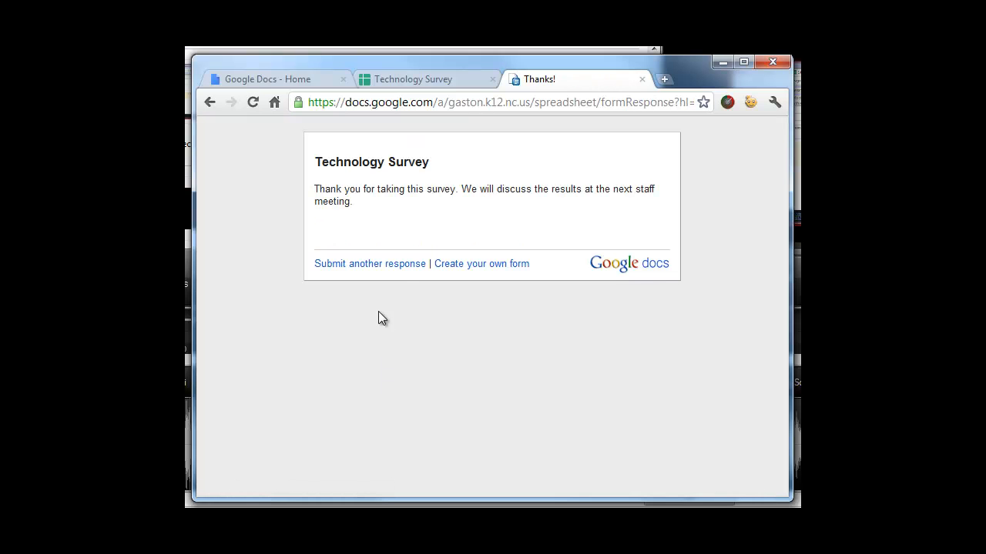
{"action": "mouse_move", "coordinate": [382, 206]}
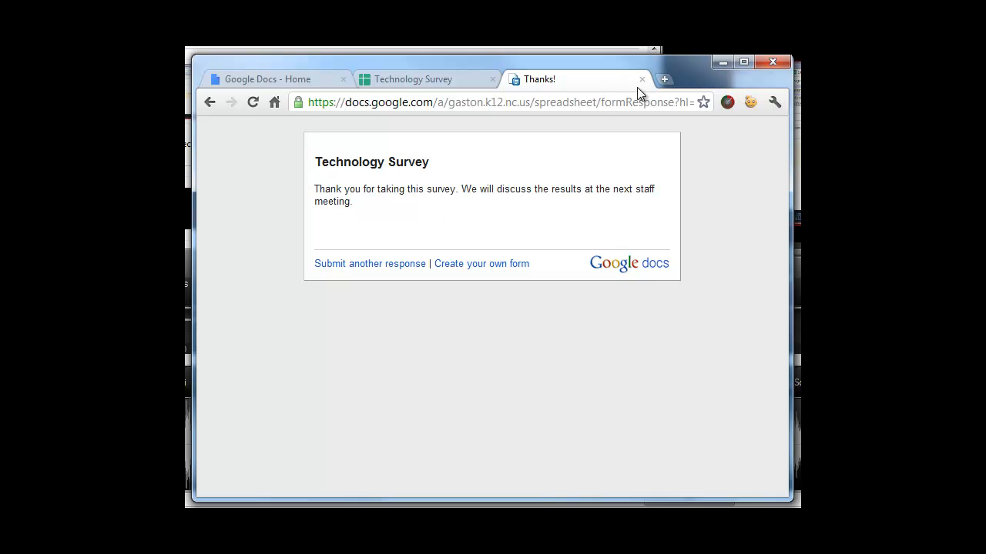
Close the Thanks! confirmation page to see the new response row in the sheet
{"action": "left_click", "coordinate": [643, 80]}
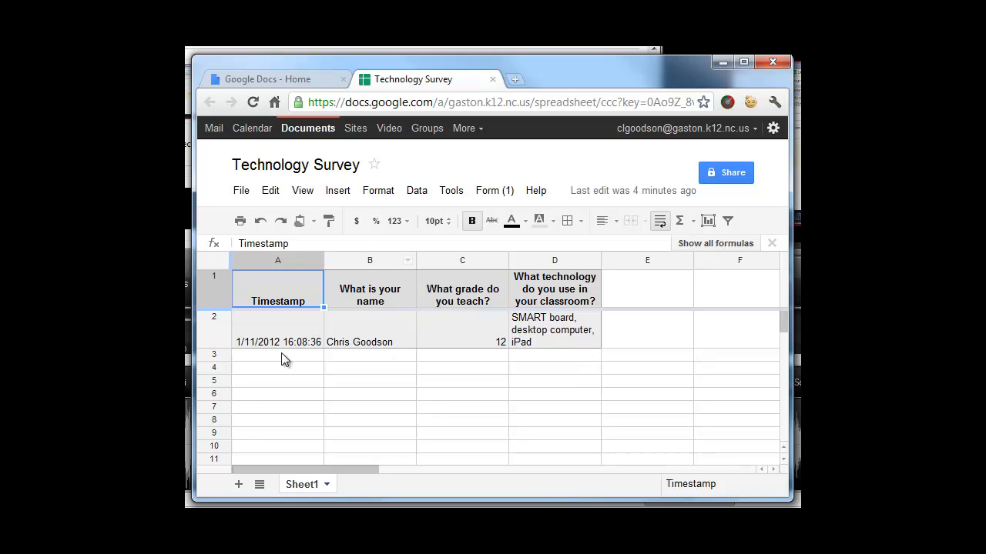
{"action": "mouse_move", "coordinate": [553, 340]}
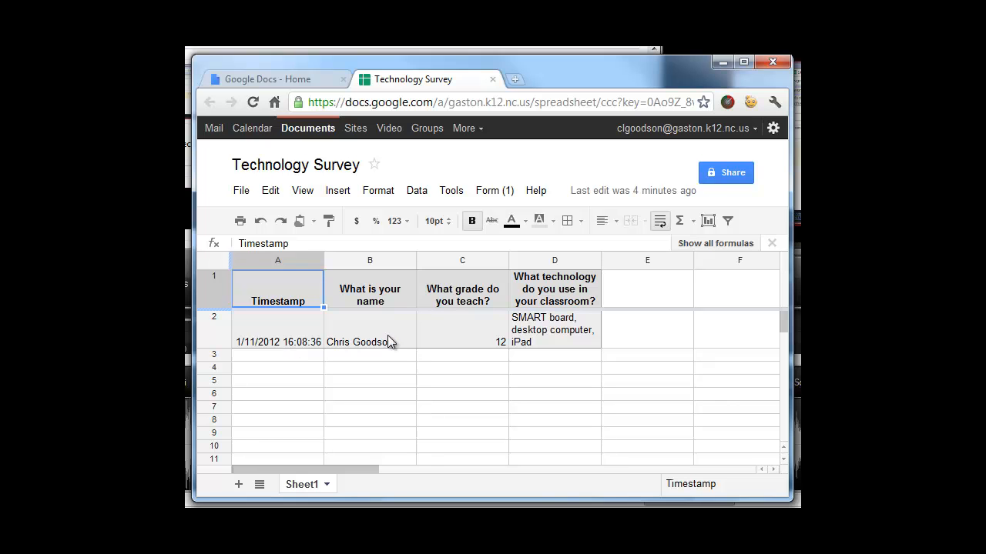
{"action": "mouse_move", "coordinate": [377, 338]}
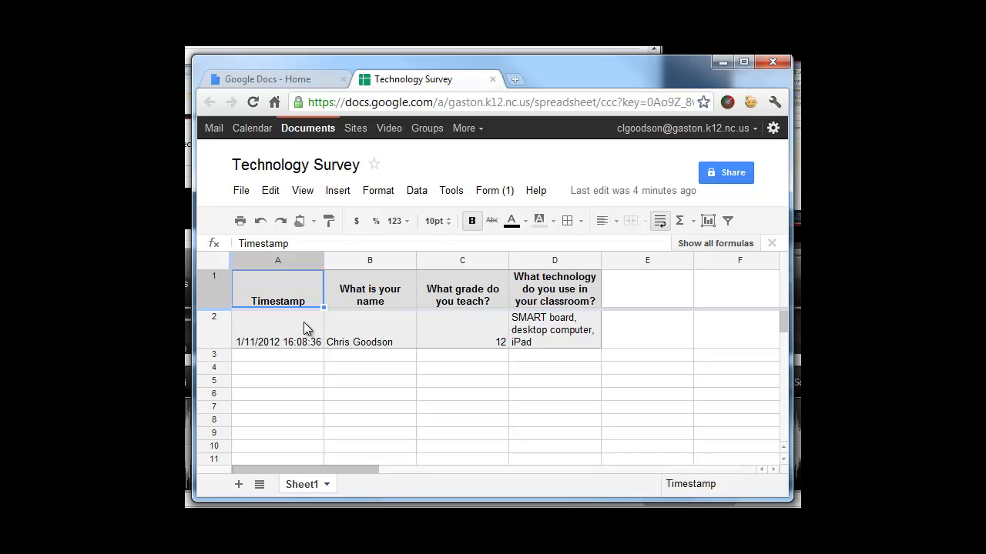
{"action": "mouse_move", "coordinate": [492, 191]}
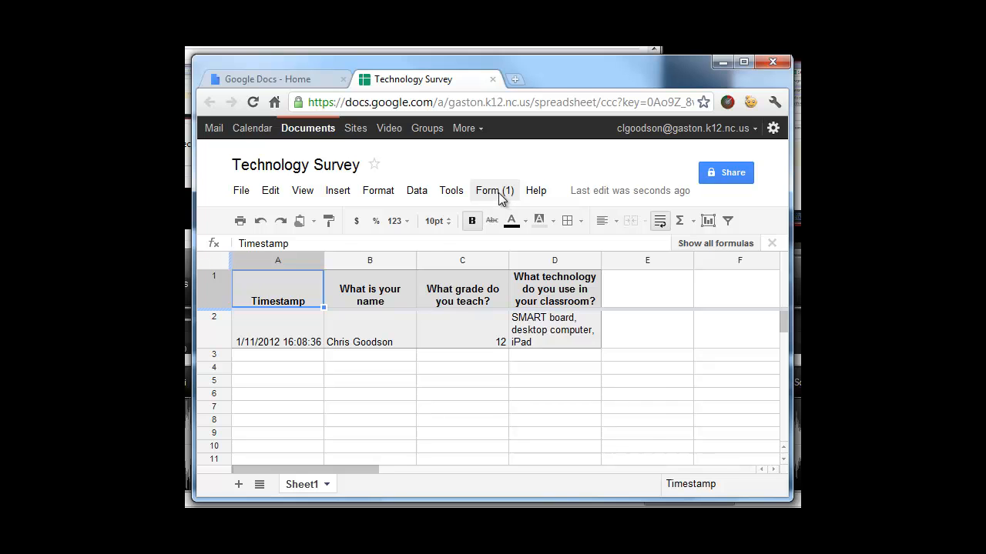
Open a blank live Technology Survey form via Form (1) > Go to live form
{"action": "left_click", "coordinate": [493, 191]}
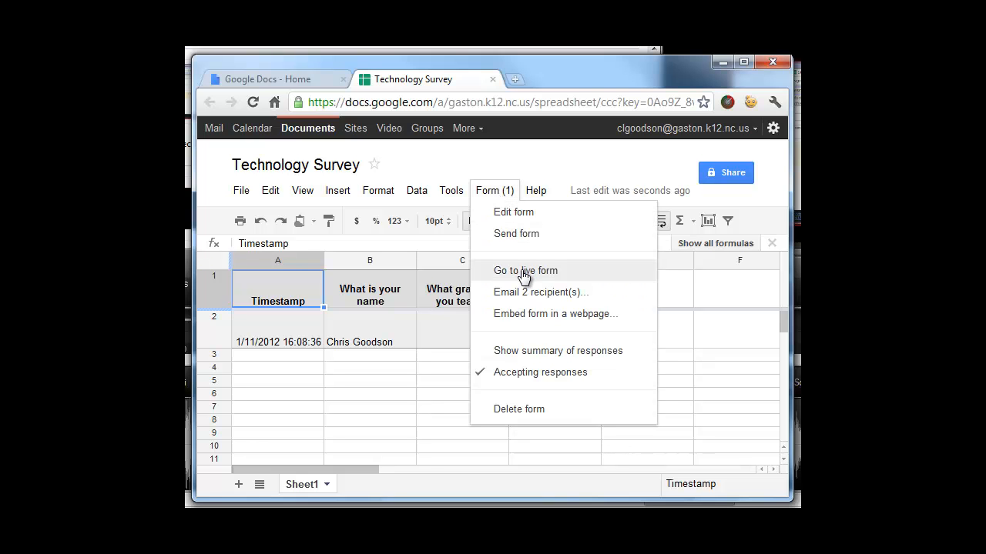
{"action": "left_click", "coordinate": [523, 271]}
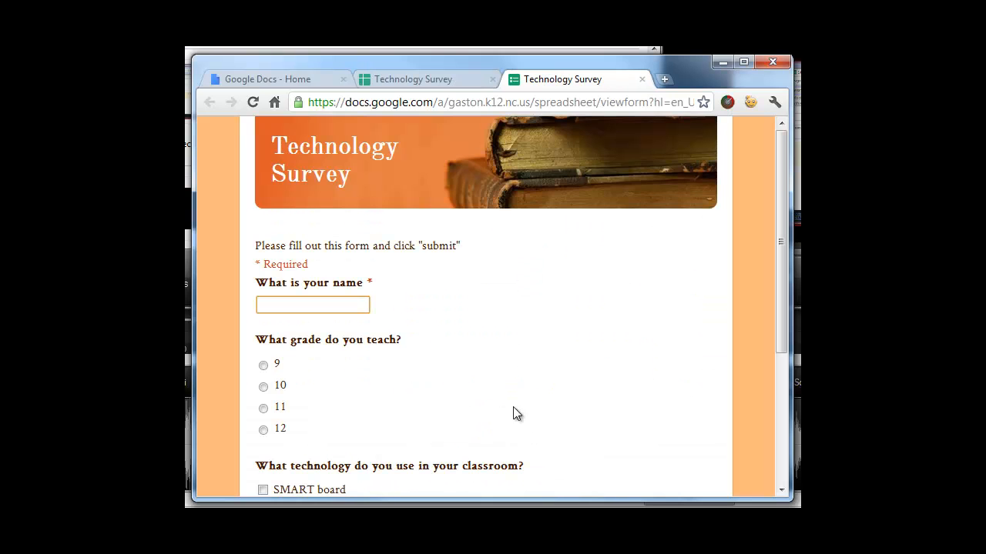
{"action": "left_click", "coordinate": [500, 102]}
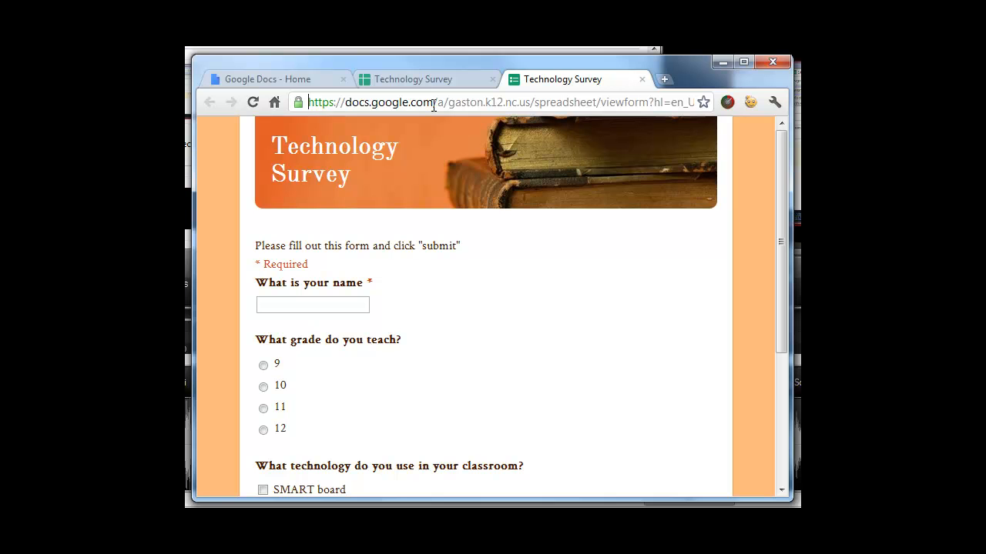
Copy the live form's web address from the Chrome address bar
{"action": "left_click", "coordinate": [501, 102]}
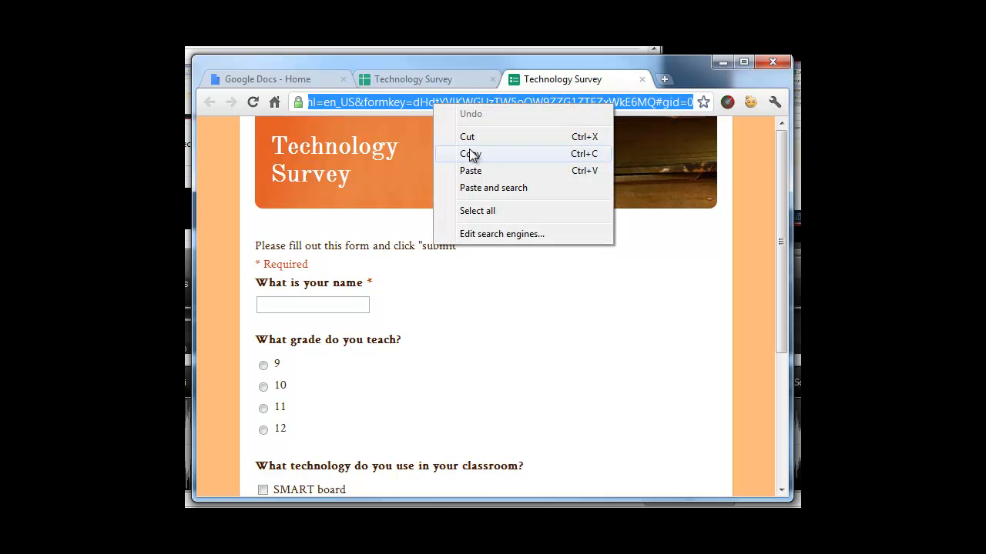
{"action": "left_click", "coordinate": [468, 154]}
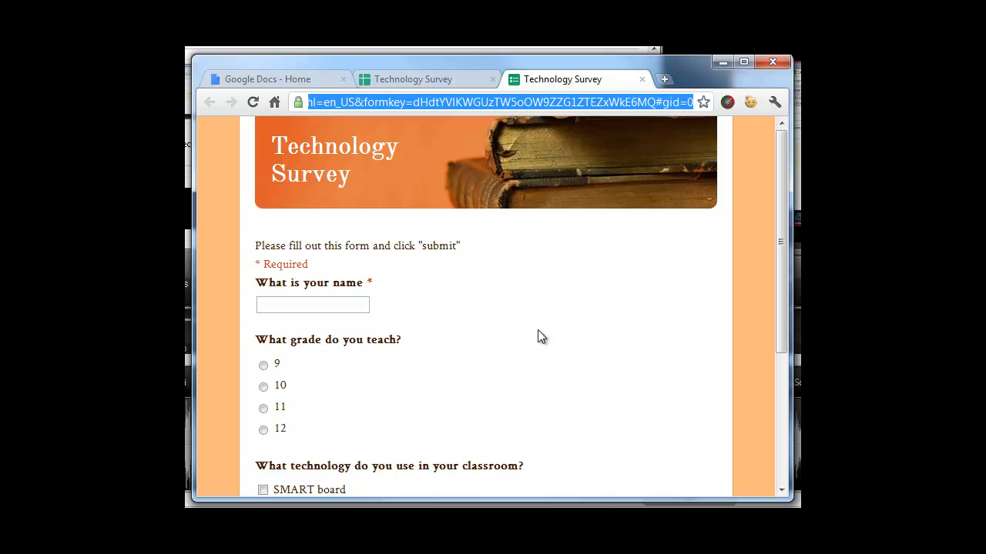
{"action": "mouse_move", "coordinate": [534, 332]}
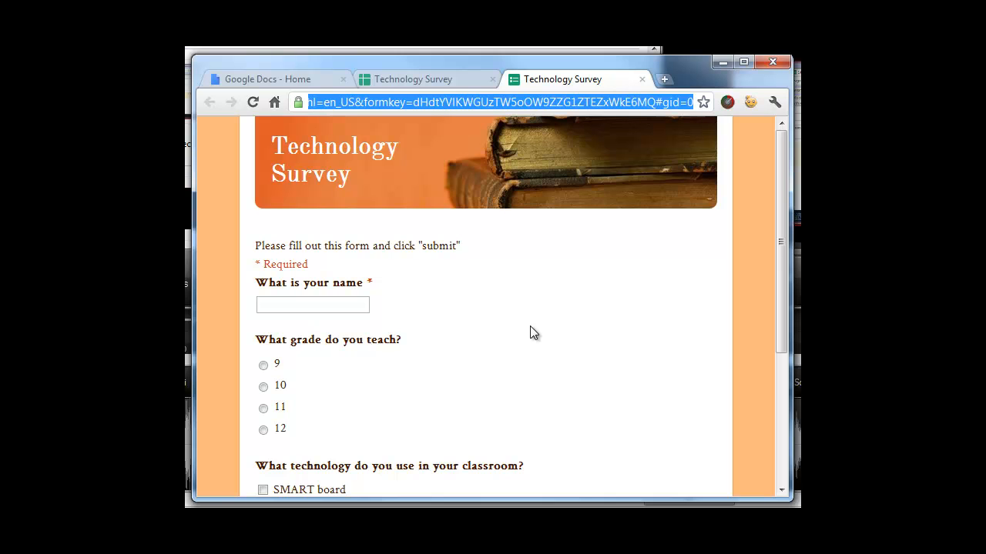
{"action": "mouse_move", "coordinate": [493, 314]}
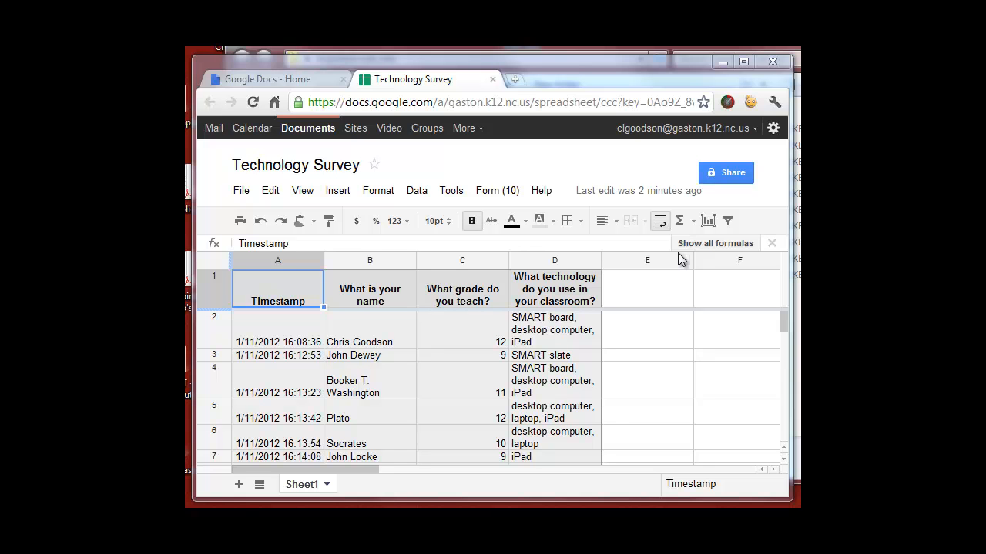
{"action": "mouse_move", "coordinate": [561, 352]}
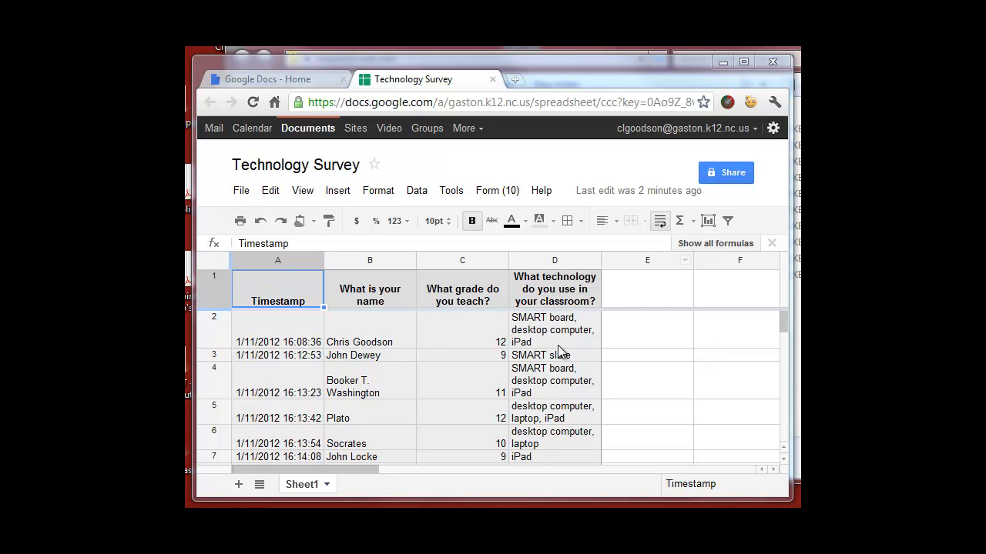
{"action": "mouse_move", "coordinate": [496, 337]}
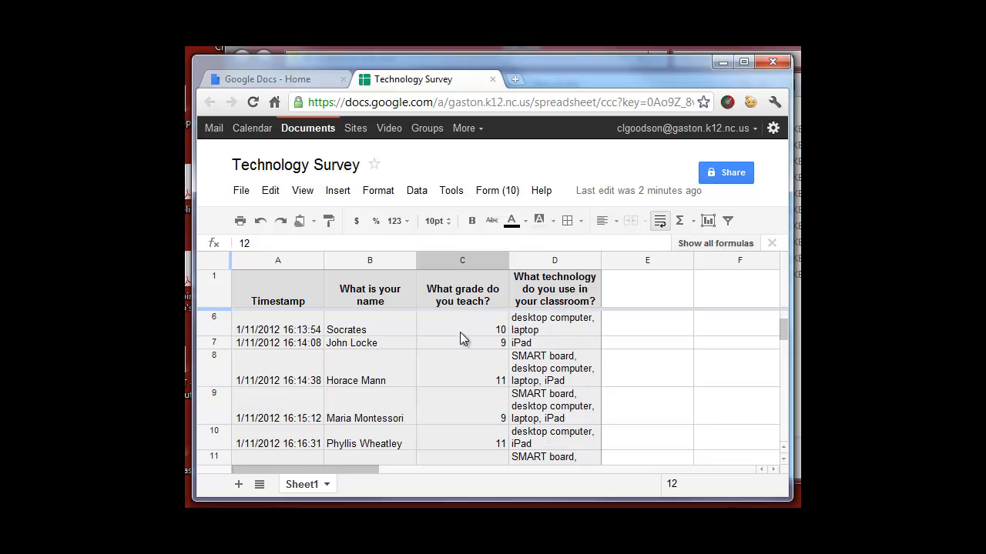
Scroll down the response sheet to see all ten teacher responses
{"action": "scroll", "scroll_direction": "down", "scroll_amount": 3}
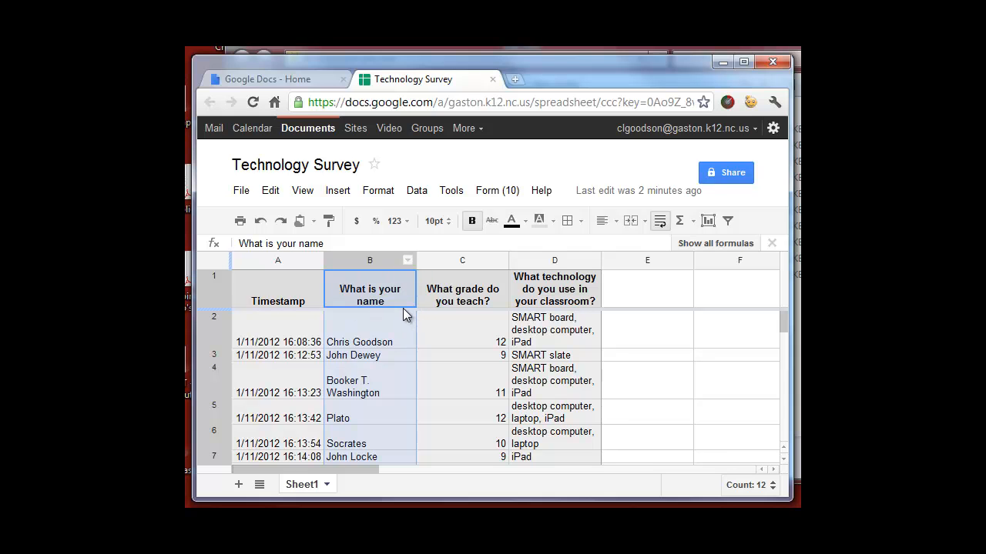
{"action": "mouse_move", "coordinate": [409, 261]}
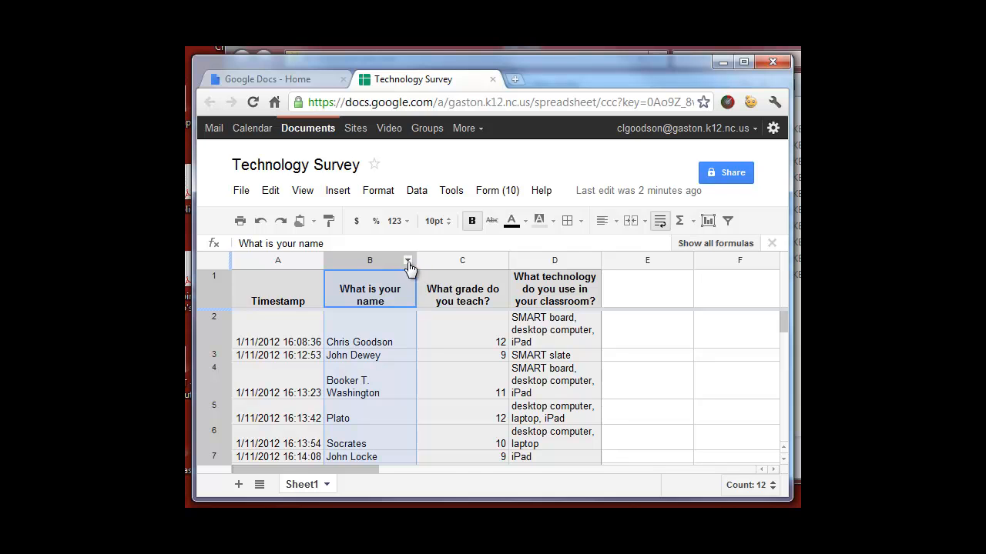
{"action": "left_click", "coordinate": [407, 259]}
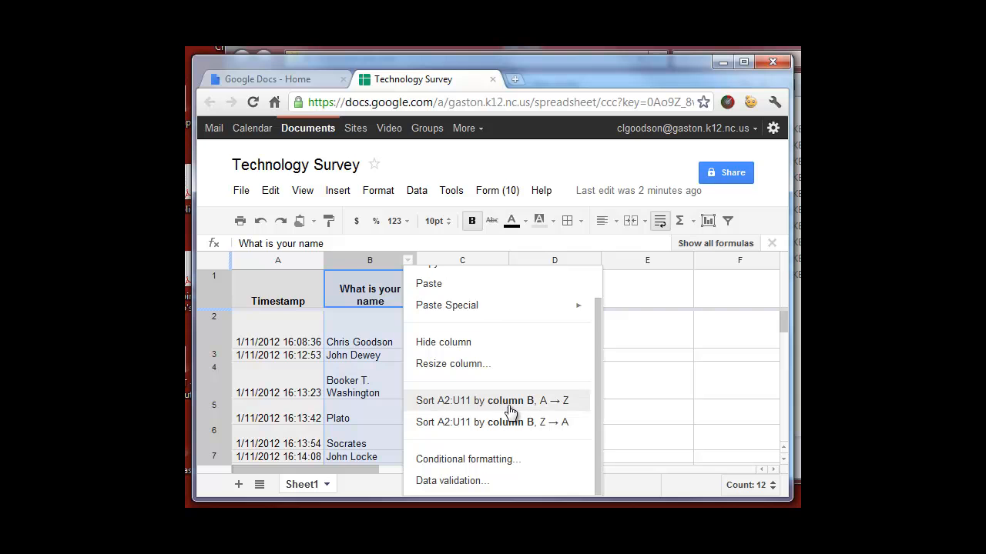
{"action": "left_click", "coordinate": [493, 400]}
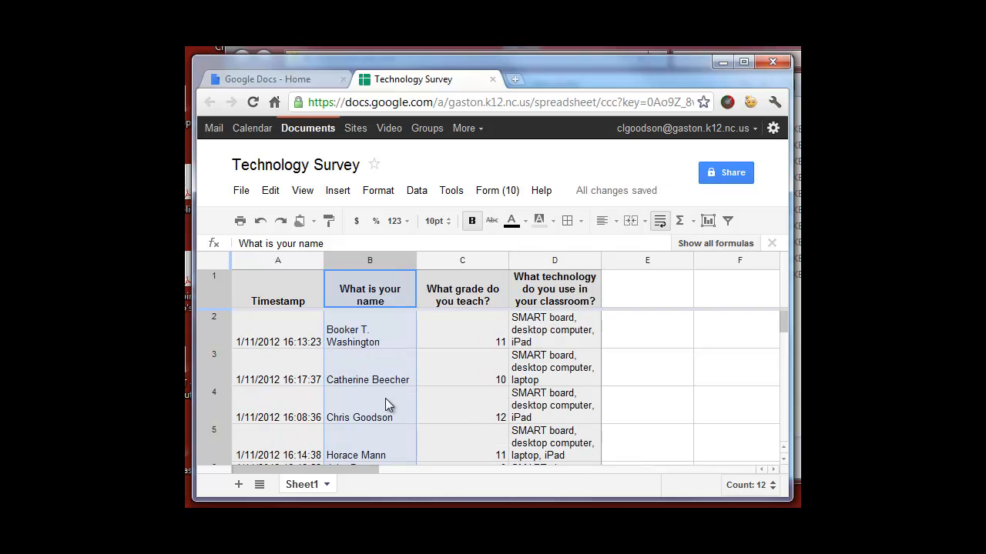
{"action": "scroll", "scroll_direction": "down", "scroll_amount": 3}
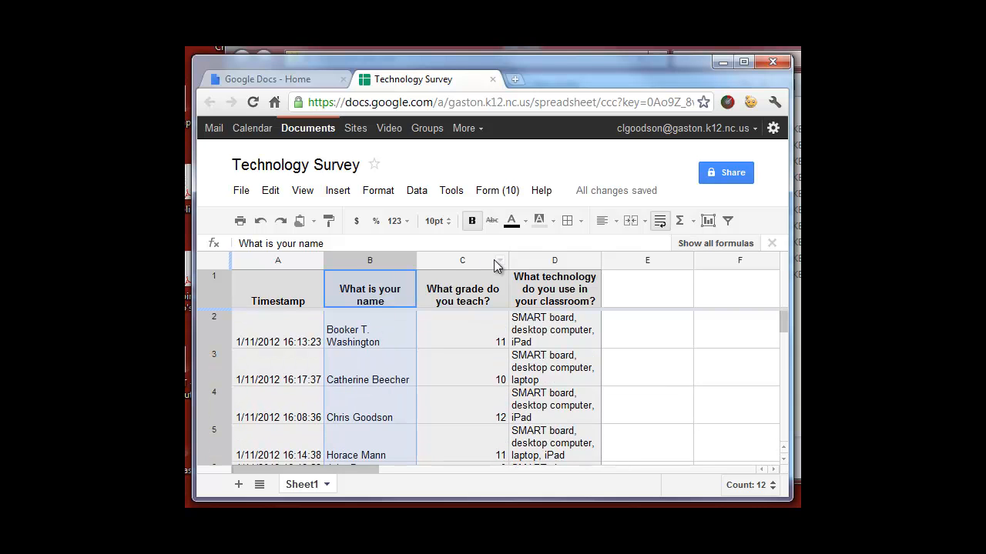
{"action": "left_click", "coordinate": [499, 259]}
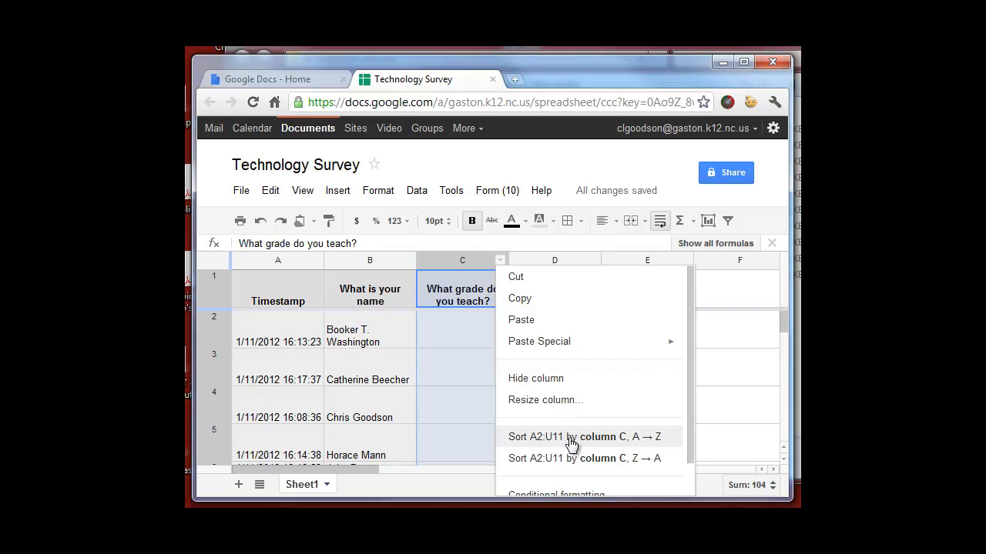
{"action": "left_click", "coordinate": [586, 438]}
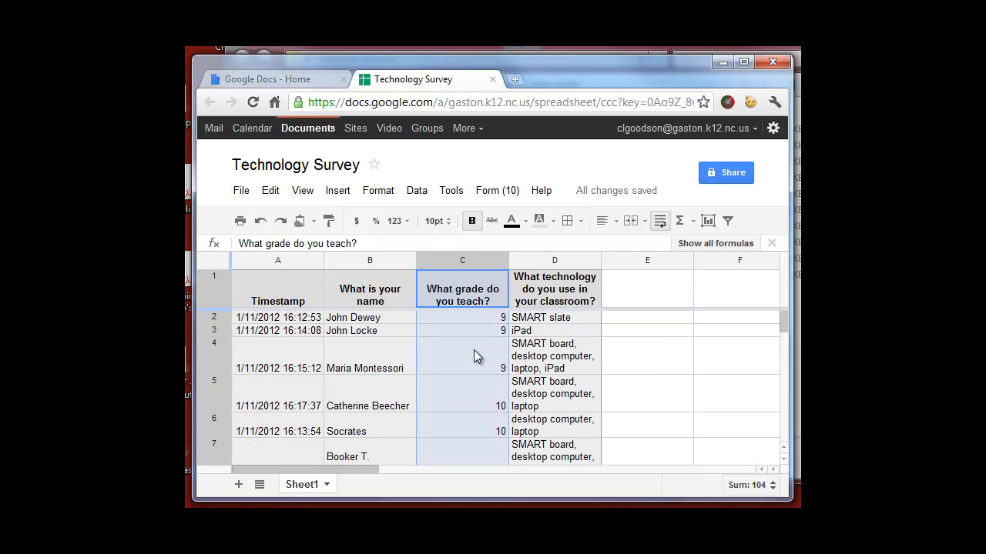
{"action": "scroll", "scroll_direction": "down", "scroll_amount": 3}
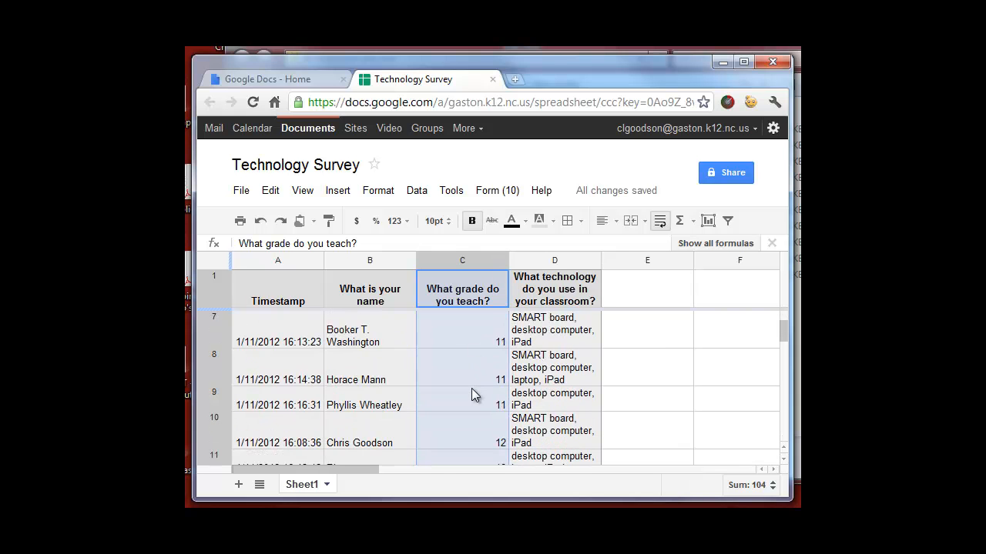
{"action": "scroll", "scroll_direction": "up", "scroll_amount": 3}
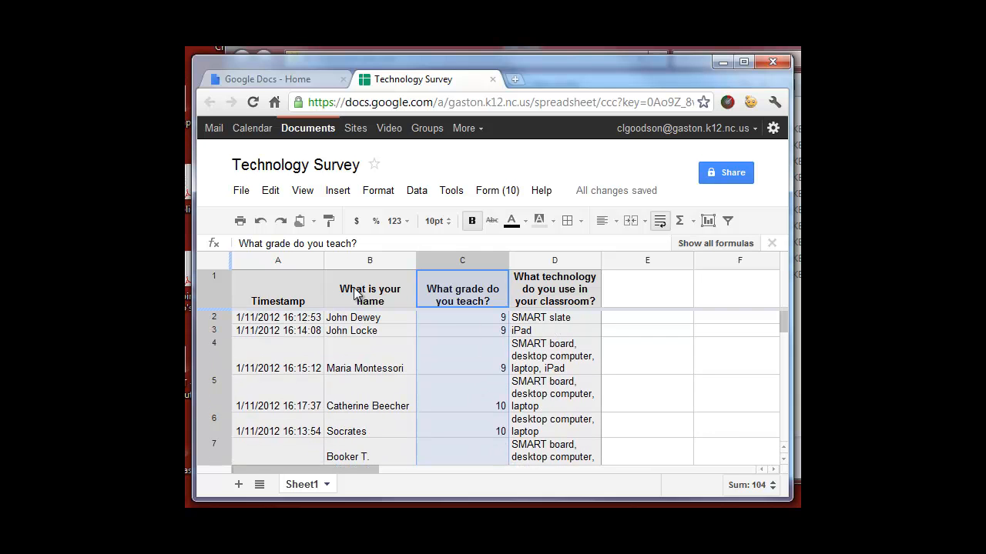
{"action": "mouse_move", "coordinate": [293, 326]}
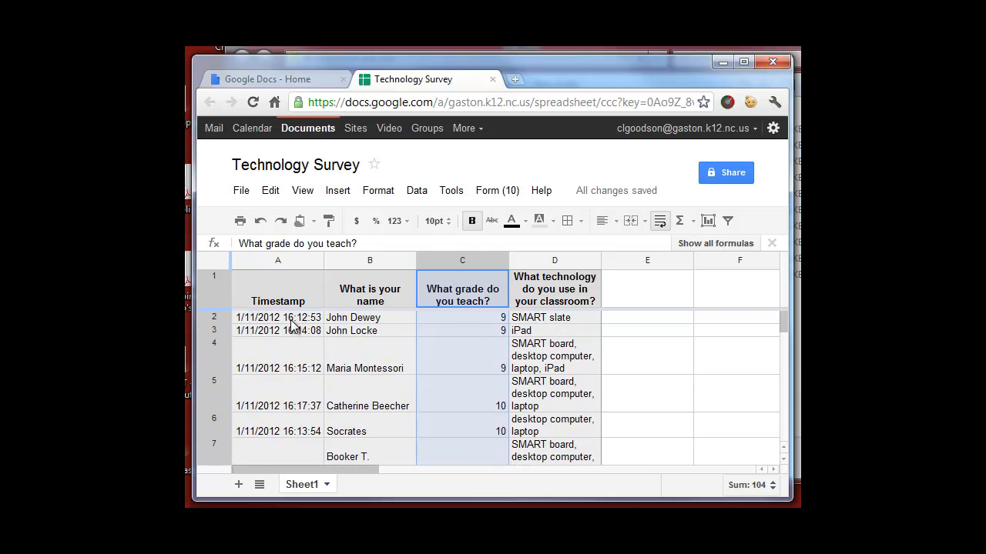
{"action": "mouse_move", "coordinate": [281, 353]}
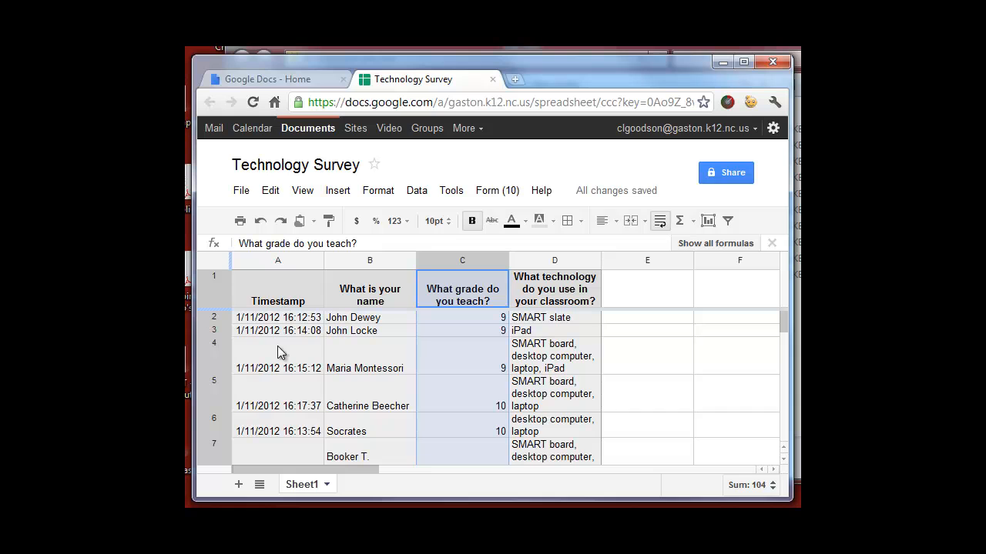
{"action": "mouse_move", "coordinate": [265, 327]}
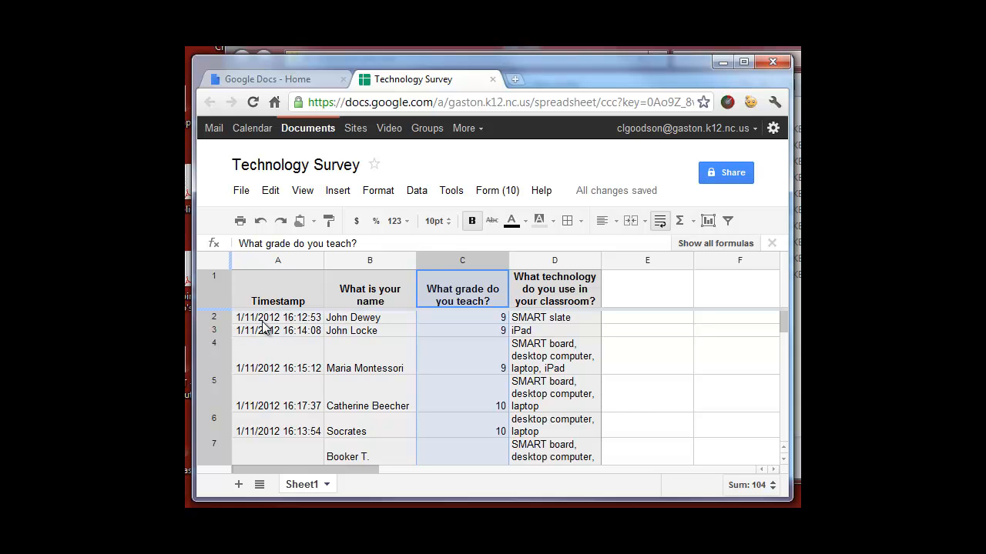
{"action": "mouse_move", "coordinate": [327, 327]}
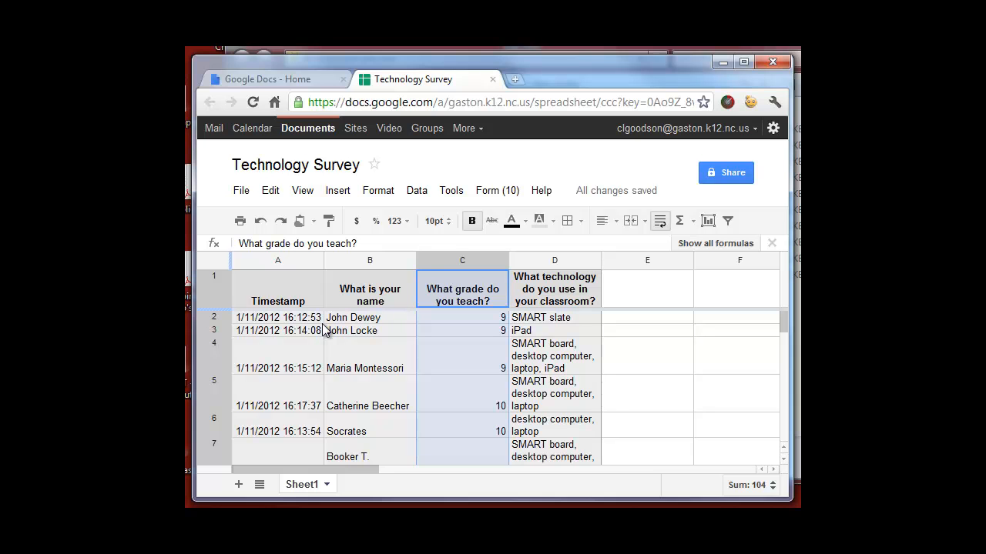
{"action": "mouse_move", "coordinate": [569, 326]}
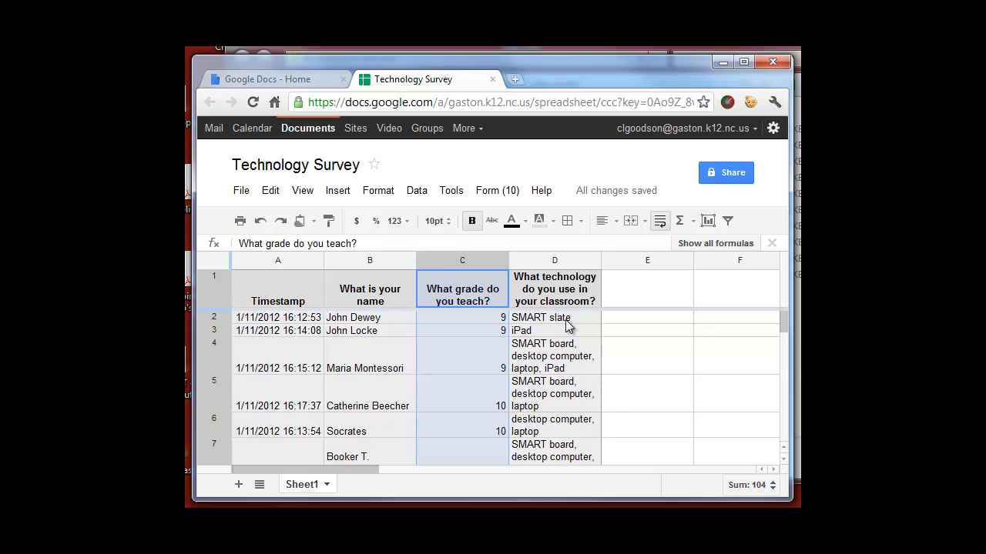
{"action": "mouse_move", "coordinate": [613, 185]}
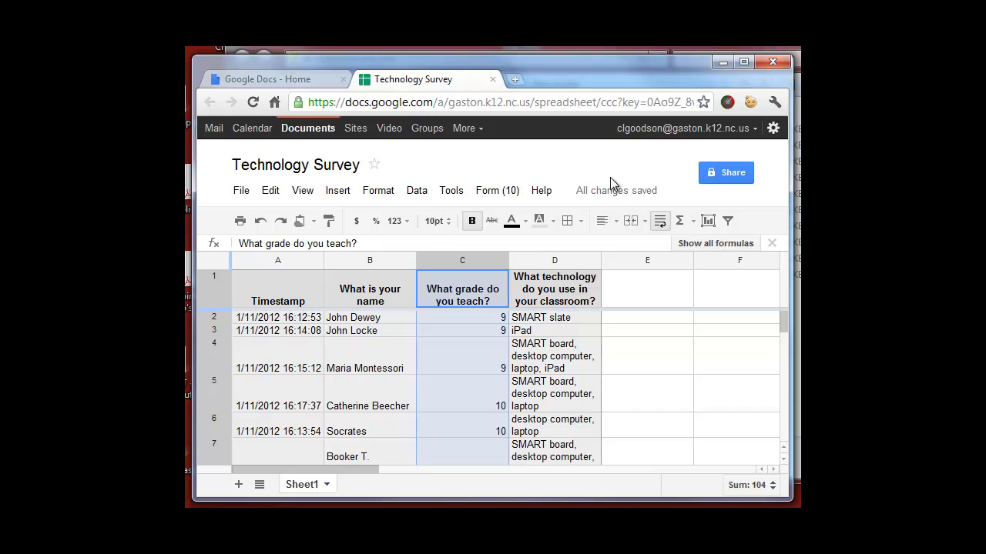
{"action": "mouse_move", "coordinate": [496, 190]}
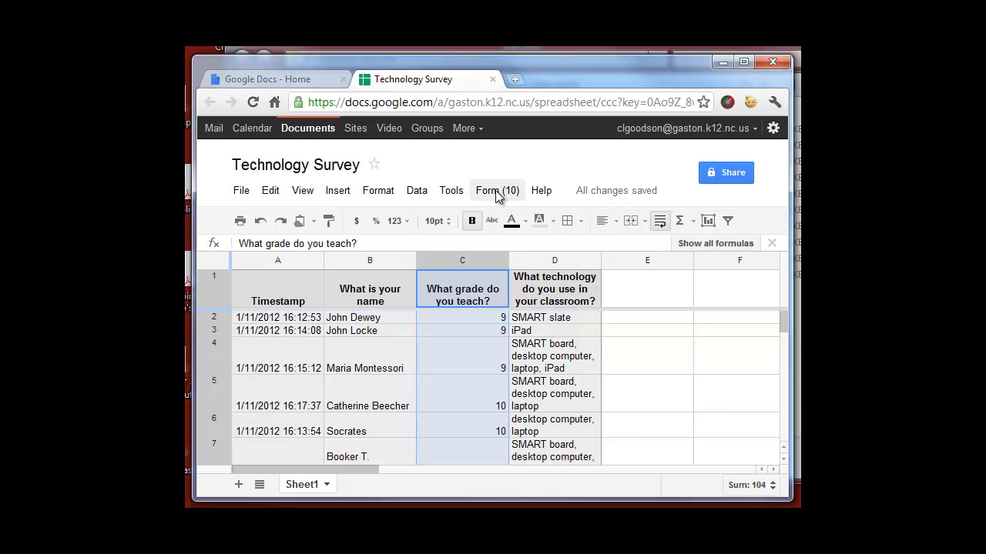
Show the summary of responses and review the grades pie chart, technology bar chart and daily responses graph
{"action": "left_click", "coordinate": [495, 191]}
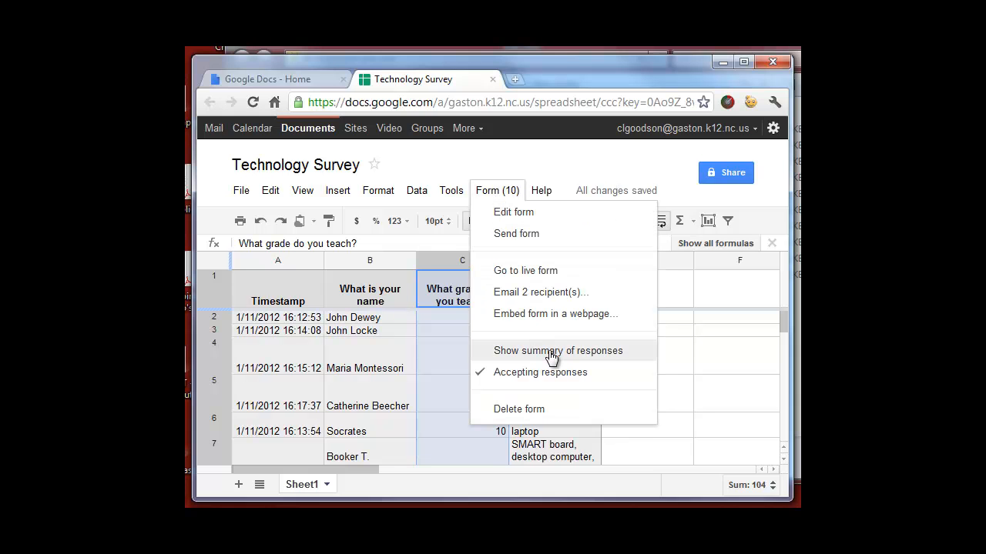
{"action": "left_click", "coordinate": [557, 351]}
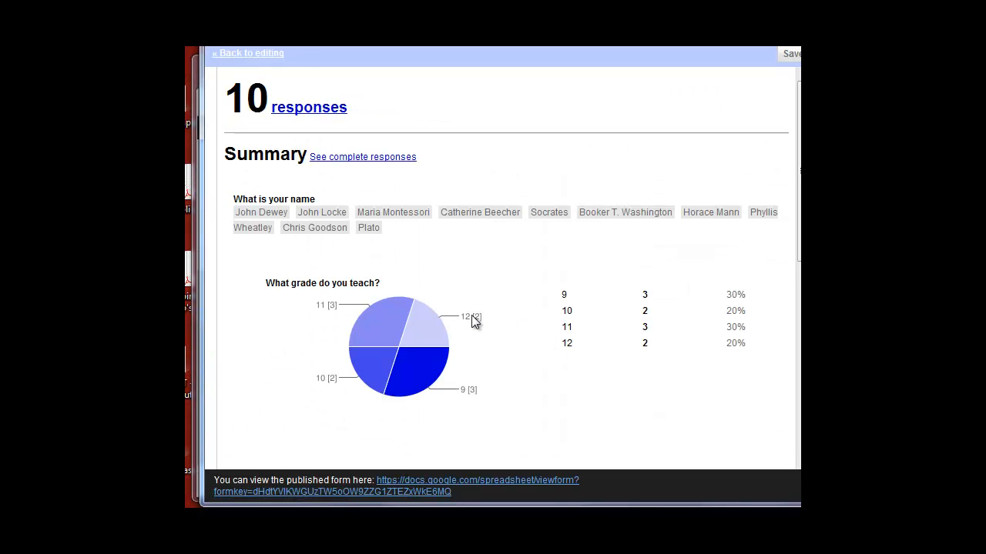
{"action": "scroll", "scroll_direction": "down", "scroll_amount": 3}
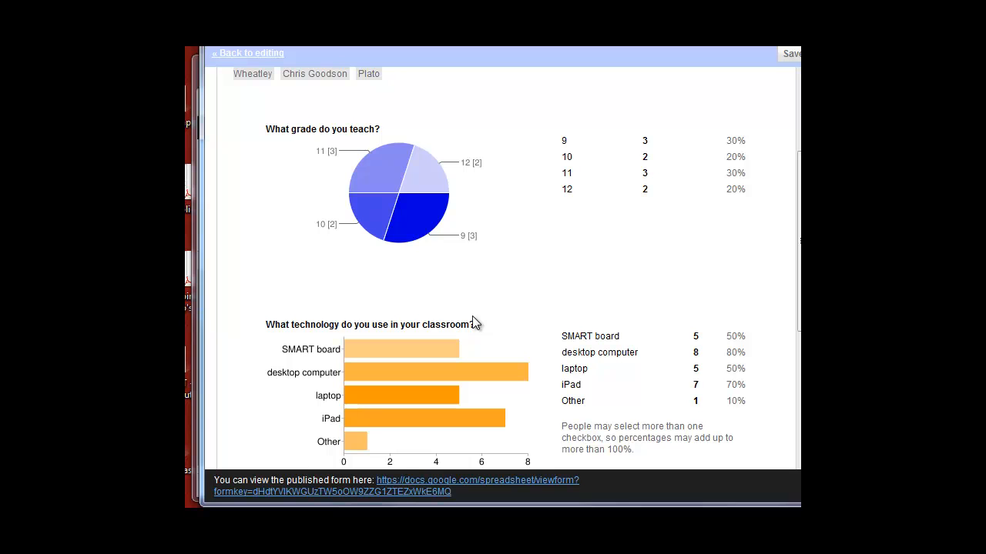
{"action": "mouse_move", "coordinate": [407, 212]}
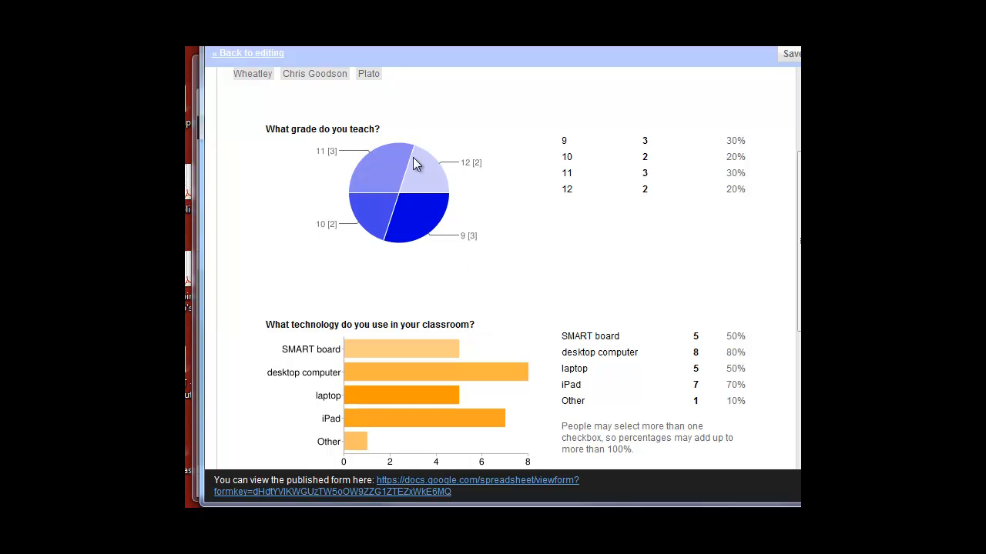
{"action": "scroll", "scroll_direction": "down", "scroll_amount": 3}
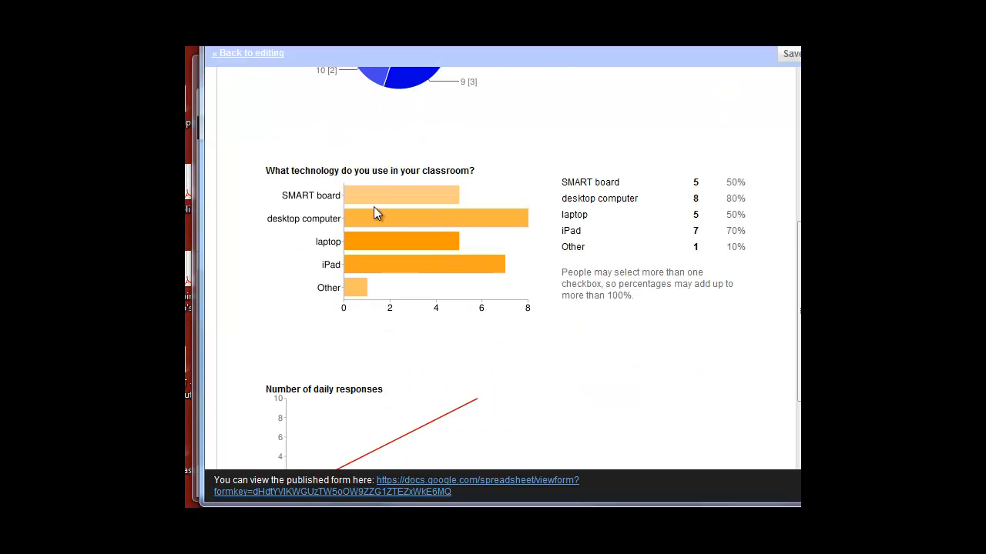
{"action": "mouse_move", "coordinate": [468, 279]}
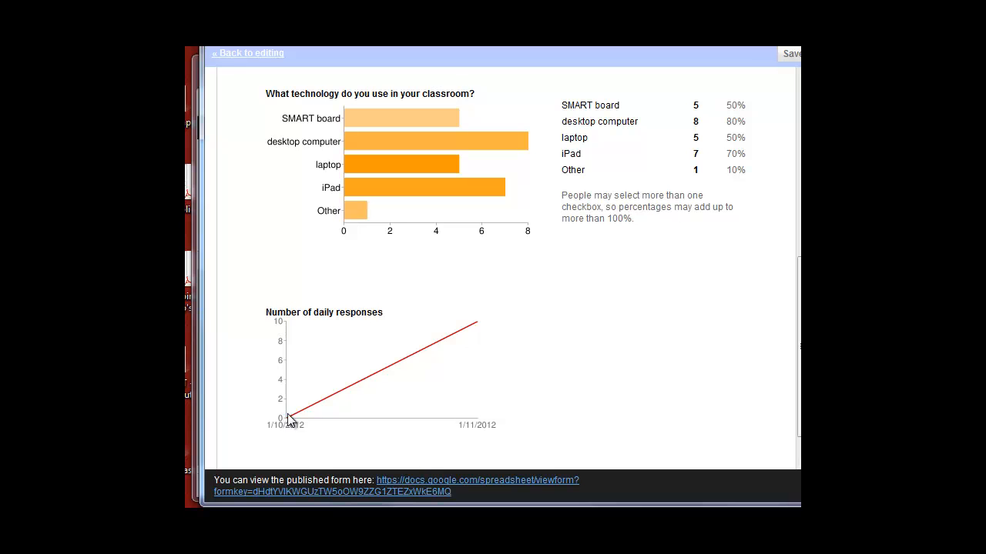
{"action": "mouse_move", "coordinate": [490, 360]}
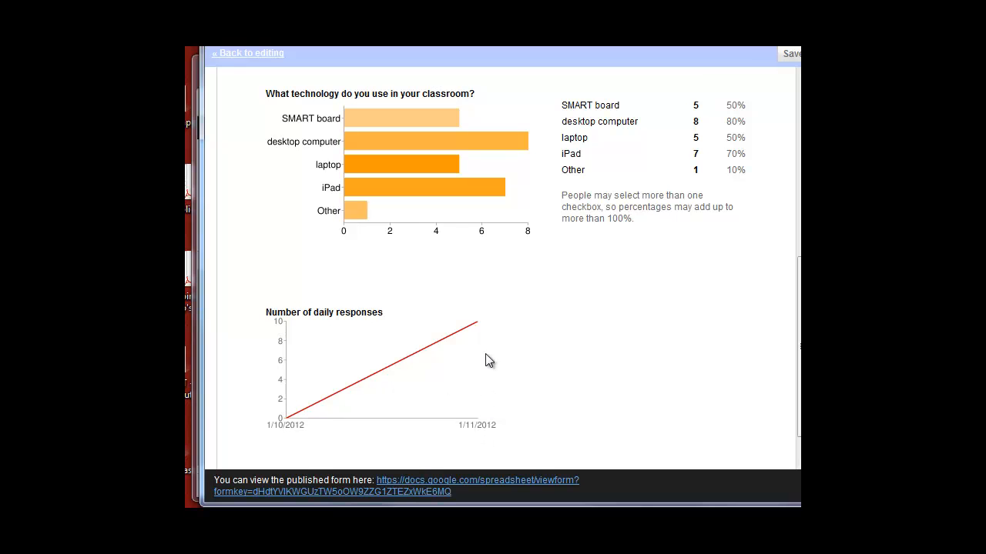
{"action": "mouse_move", "coordinate": [476, 326]}
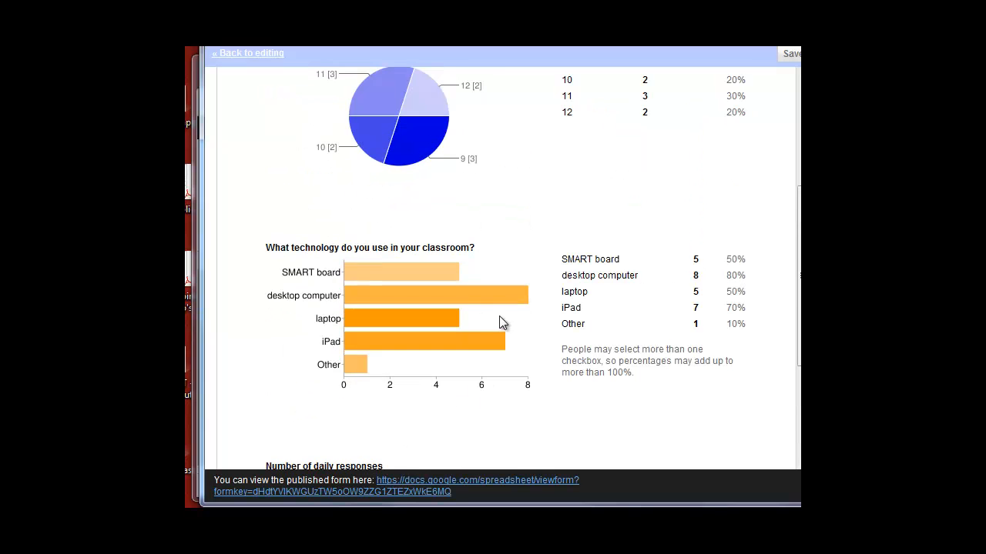
{"action": "scroll", "scroll_direction": "up", "scroll_amount": 3}
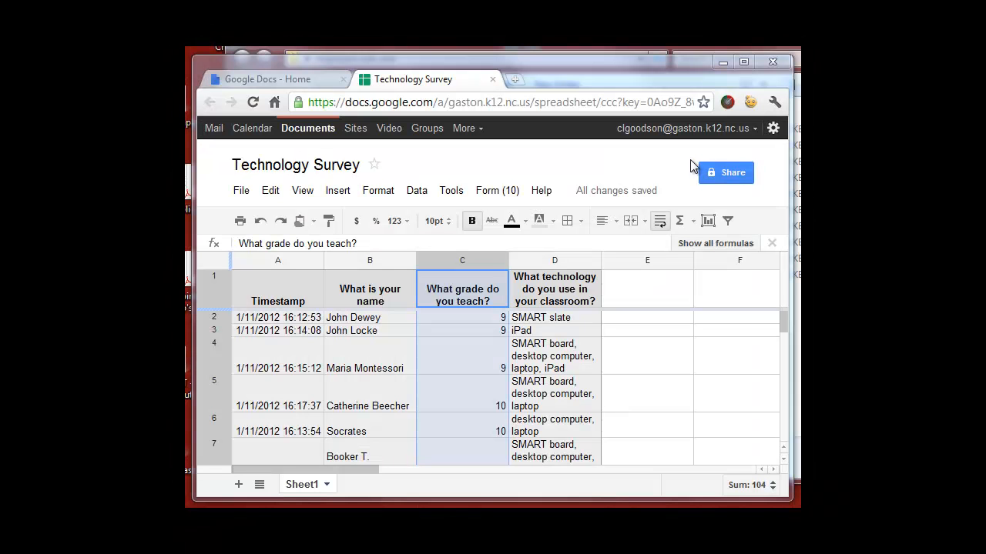
{"action": "mouse_move", "coordinate": [523, 163]}
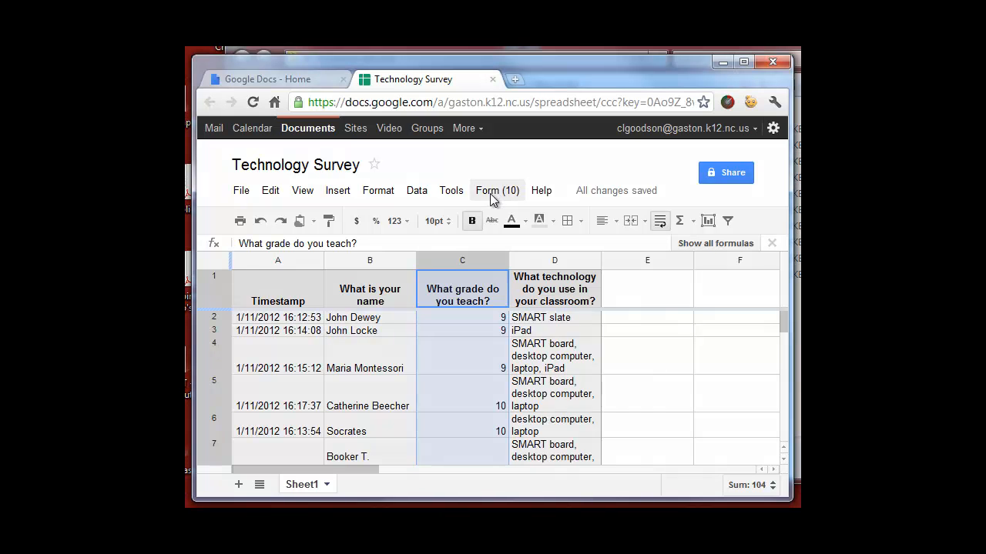
Uncheck Accepting responses in the Form menu and reopen it to confirm the form is closed
{"action": "left_click", "coordinate": [496, 191]}
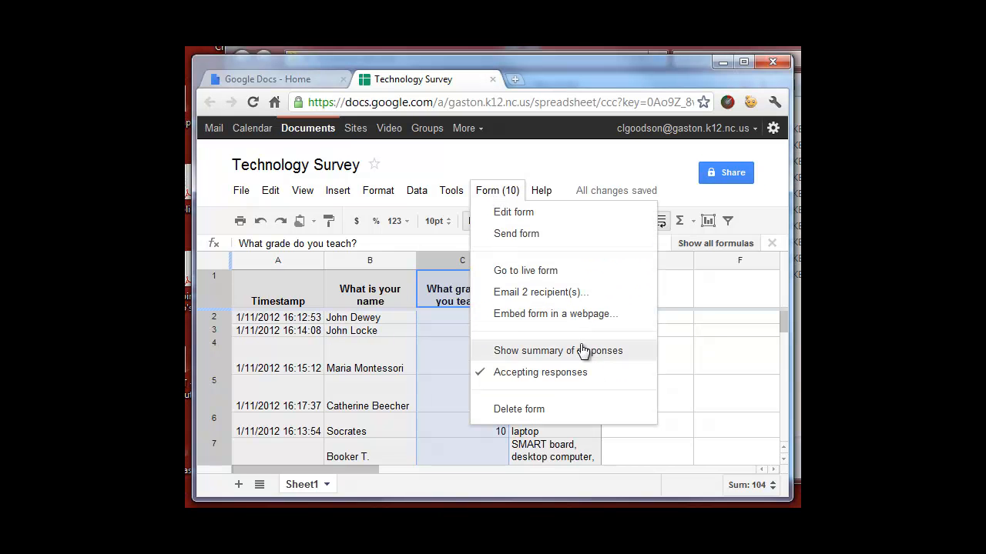
{"action": "mouse_move", "coordinate": [572, 385]}
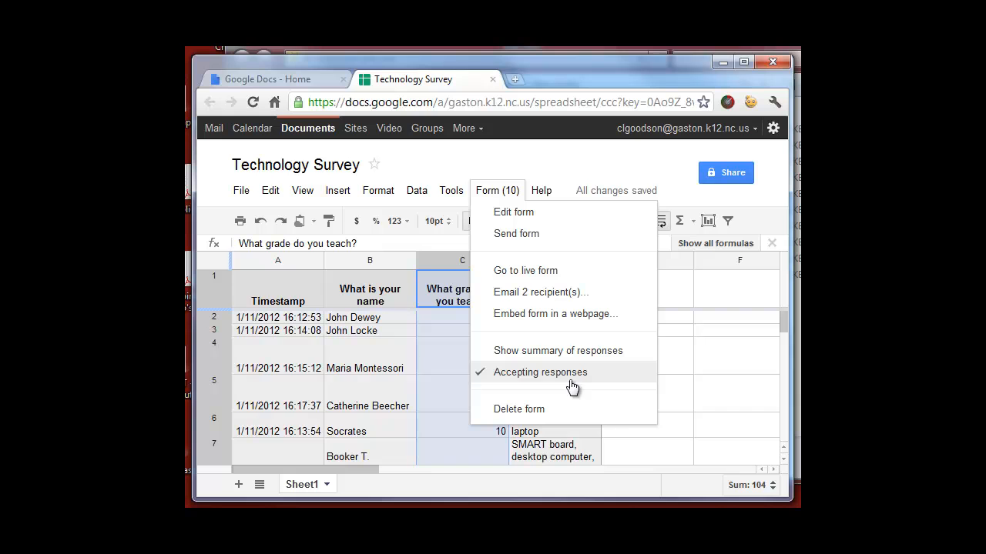
{"action": "mouse_move", "coordinate": [493, 383]}
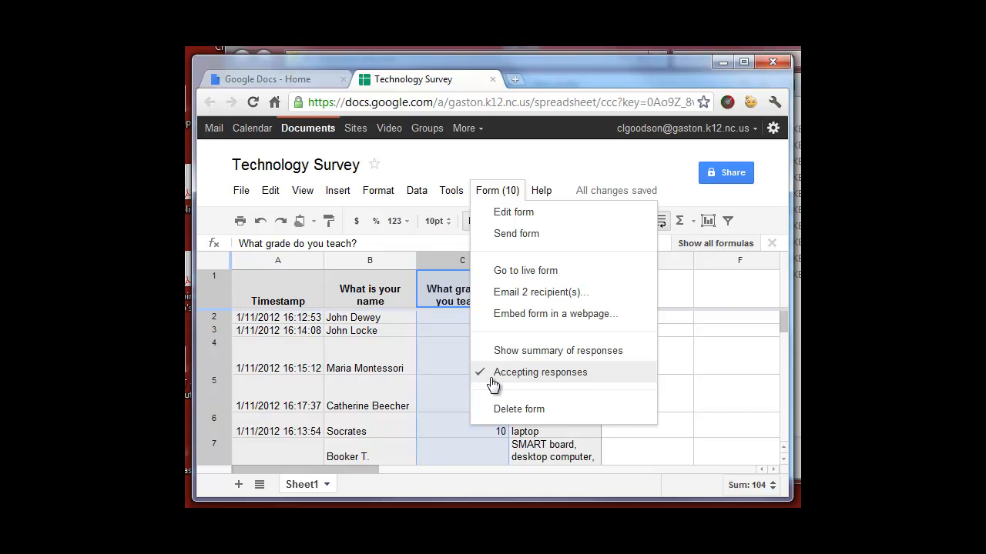
{"action": "mouse_move", "coordinate": [505, 379]}
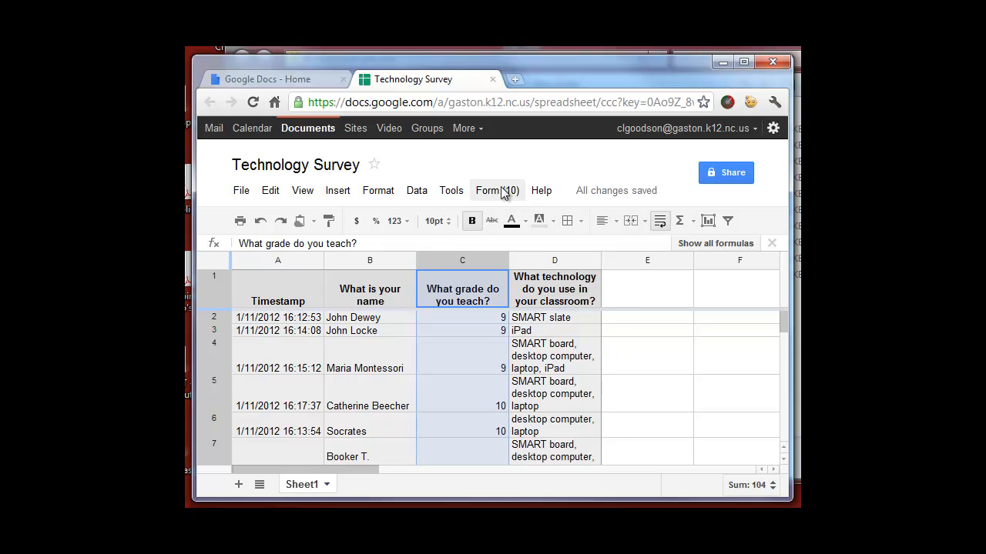
{"action": "left_click", "coordinate": [496, 191]}
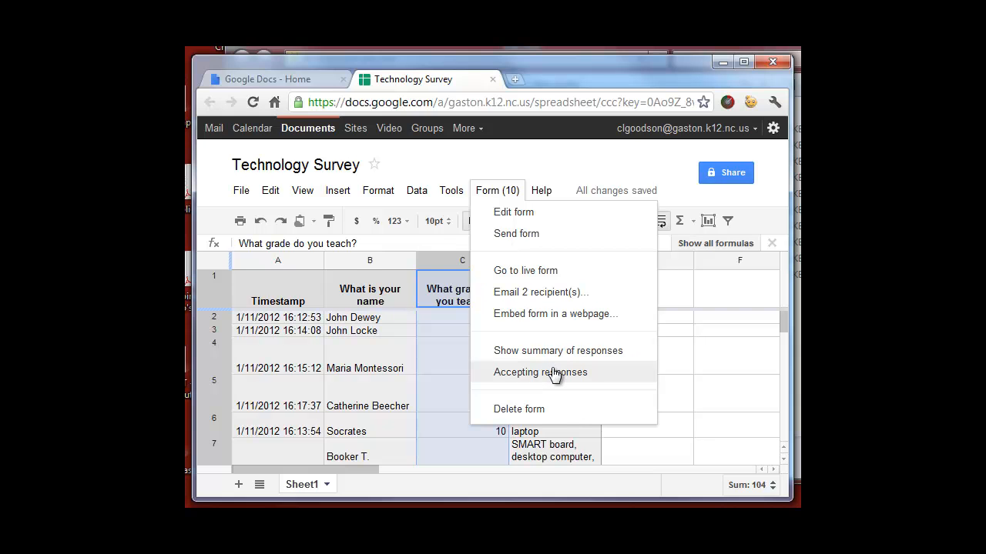